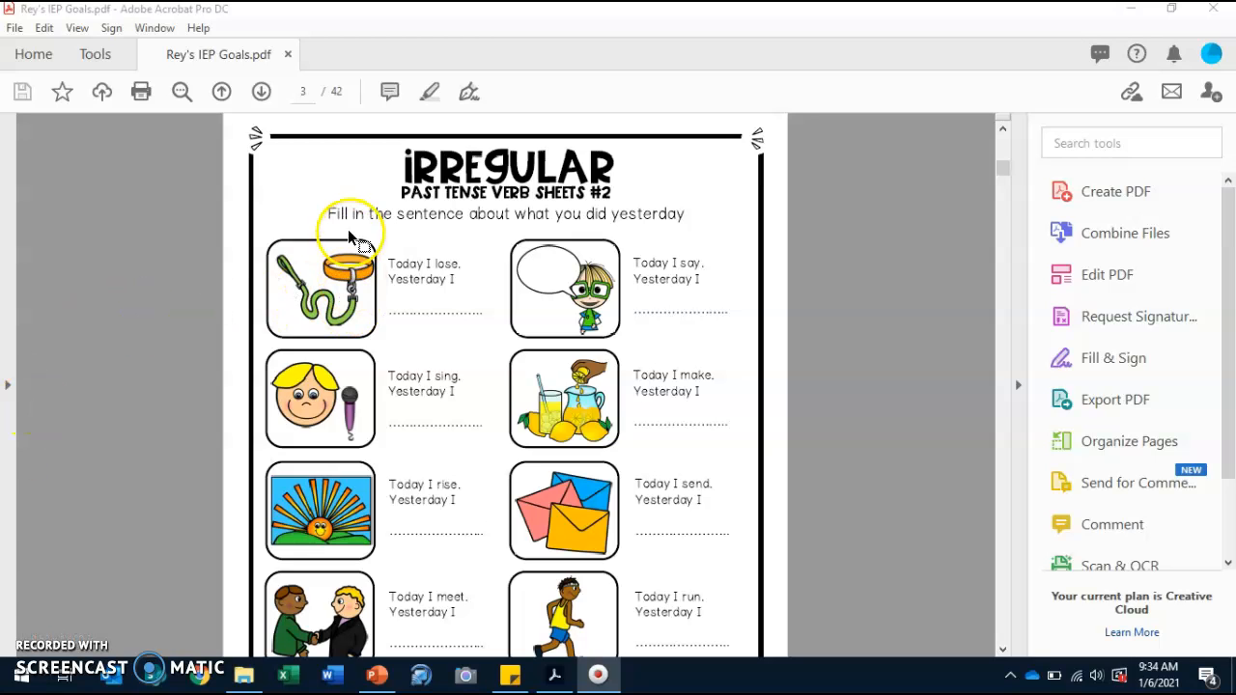
{"action": "mouse_move", "coordinate": [599, 237]}
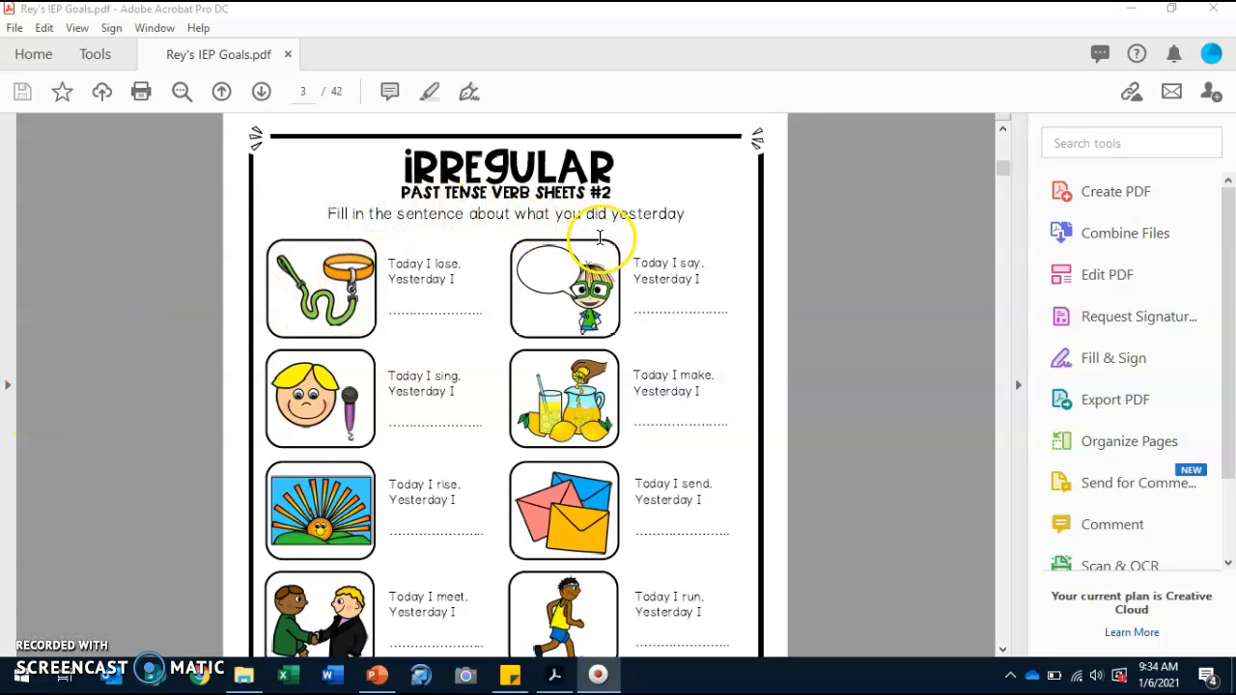
{"action": "mouse_move", "coordinate": [649, 248]}
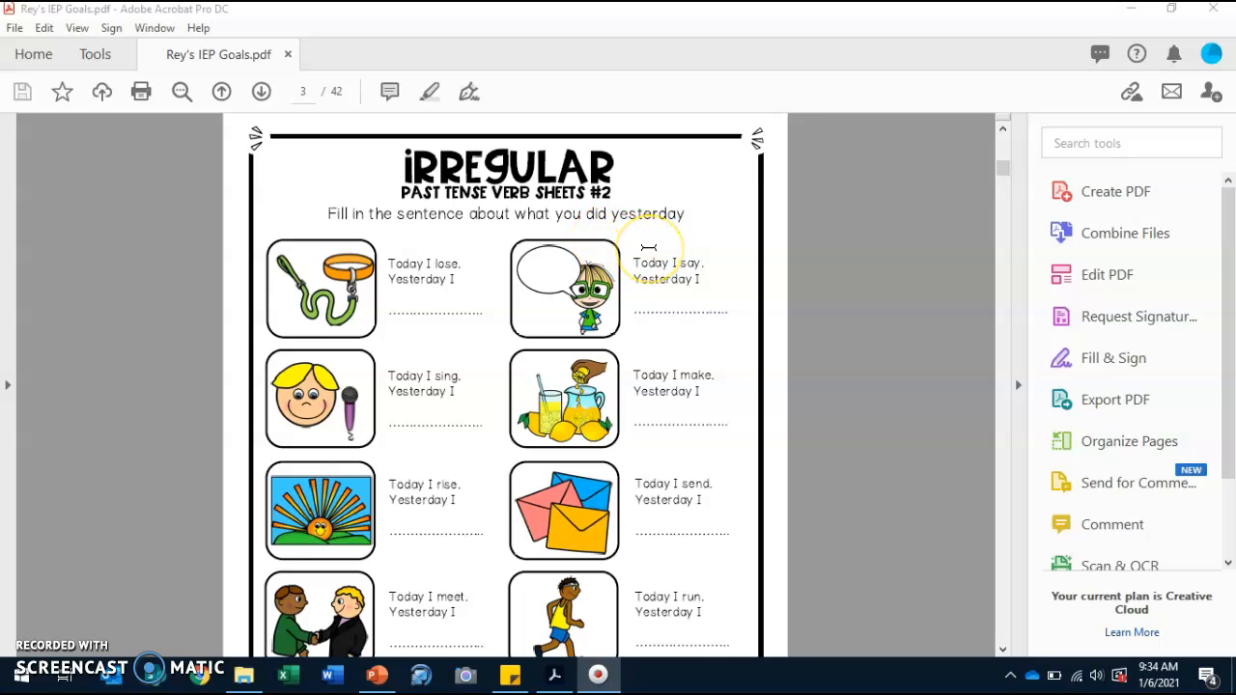
{"action": "mouse_move", "coordinate": [429, 246]}
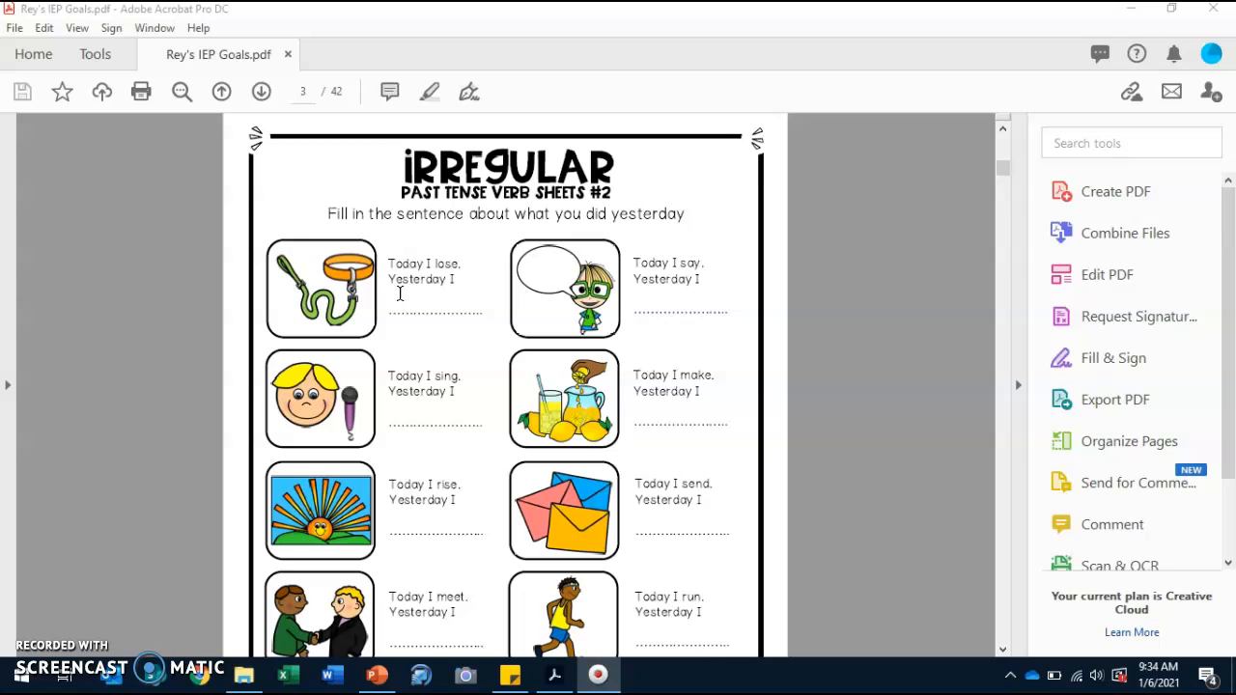
{"action": "mouse_move", "coordinate": [930, 240]}
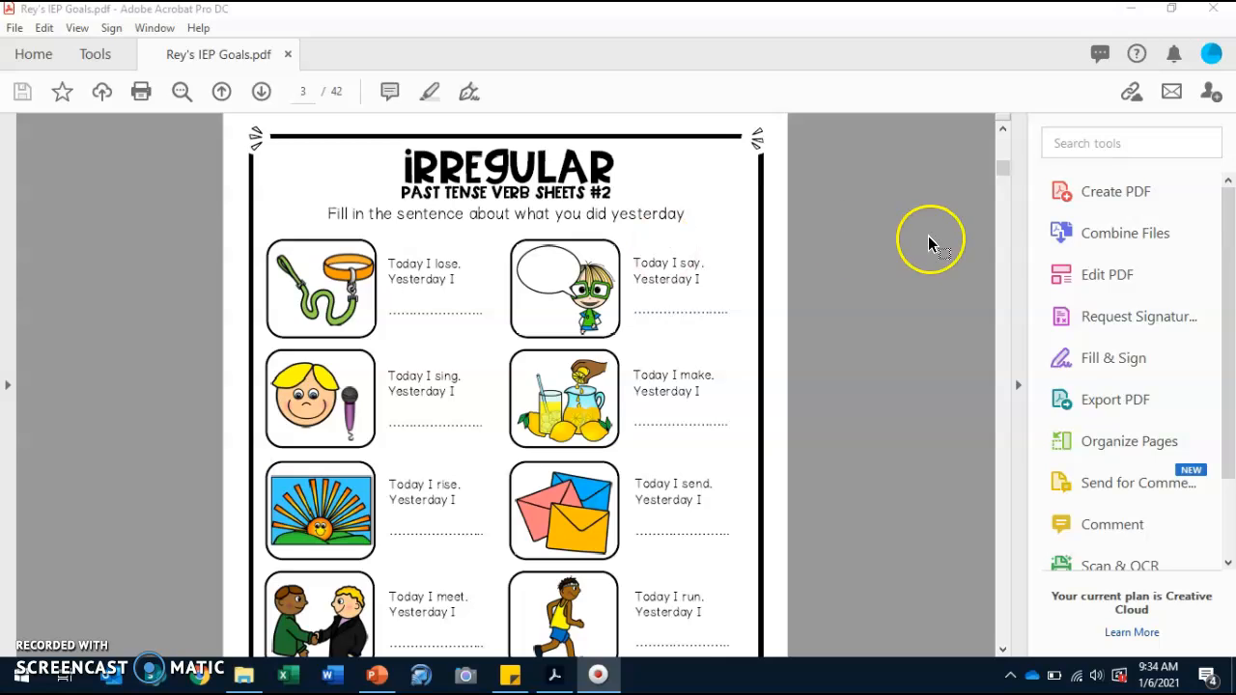
Turn on Edit PDF with Add Text active at the top of the page-3 worksheet
{"action": "left_click", "coordinate": [1106, 274]}
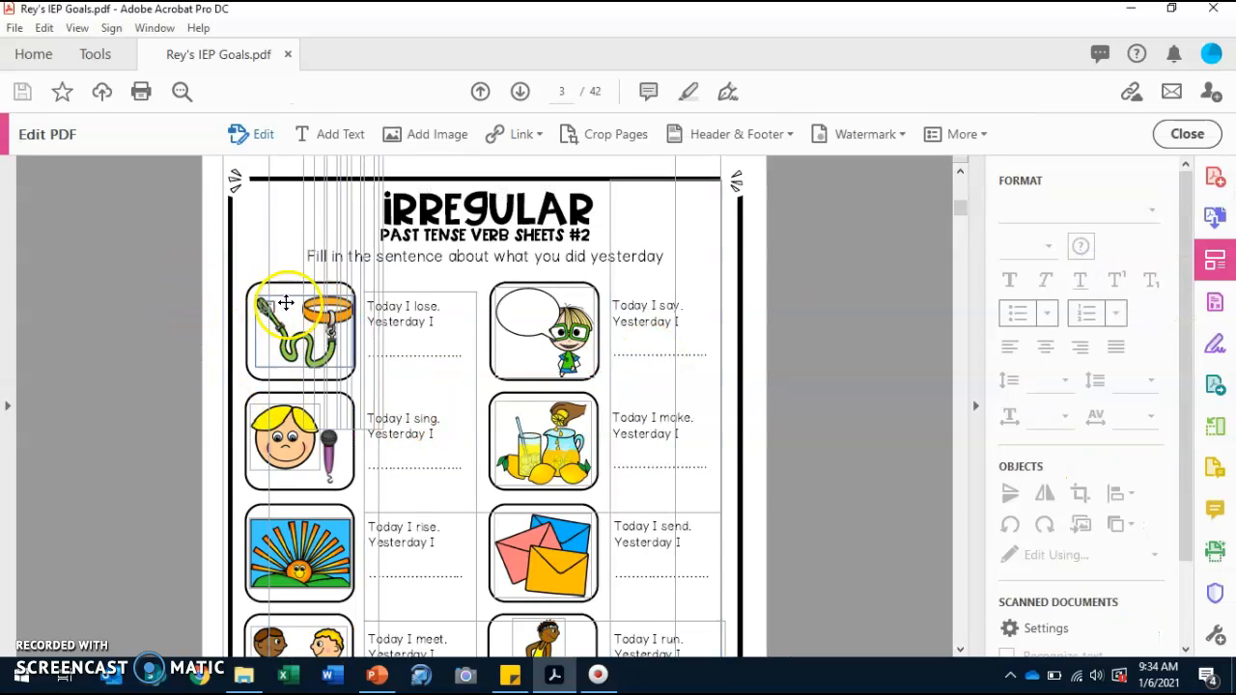
{"action": "scroll", "scroll_direction": "down", "scroll_amount": 3}
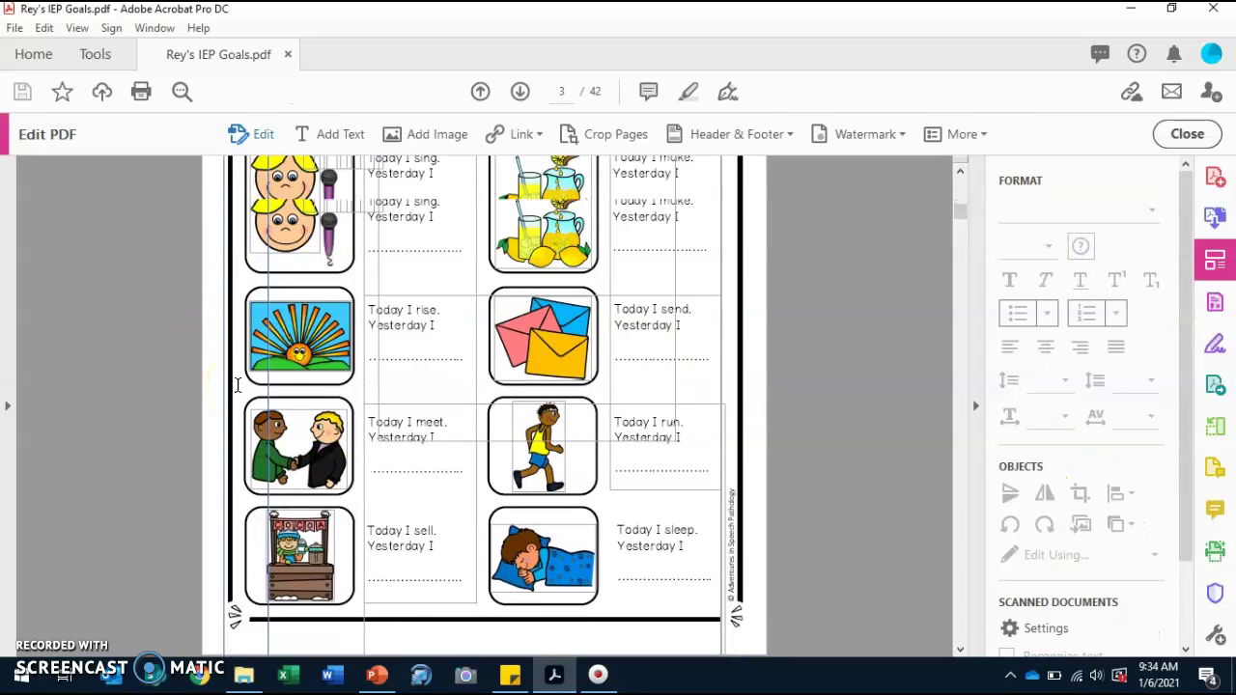
{"action": "scroll", "scroll_direction": "up", "scroll_amount": 3}
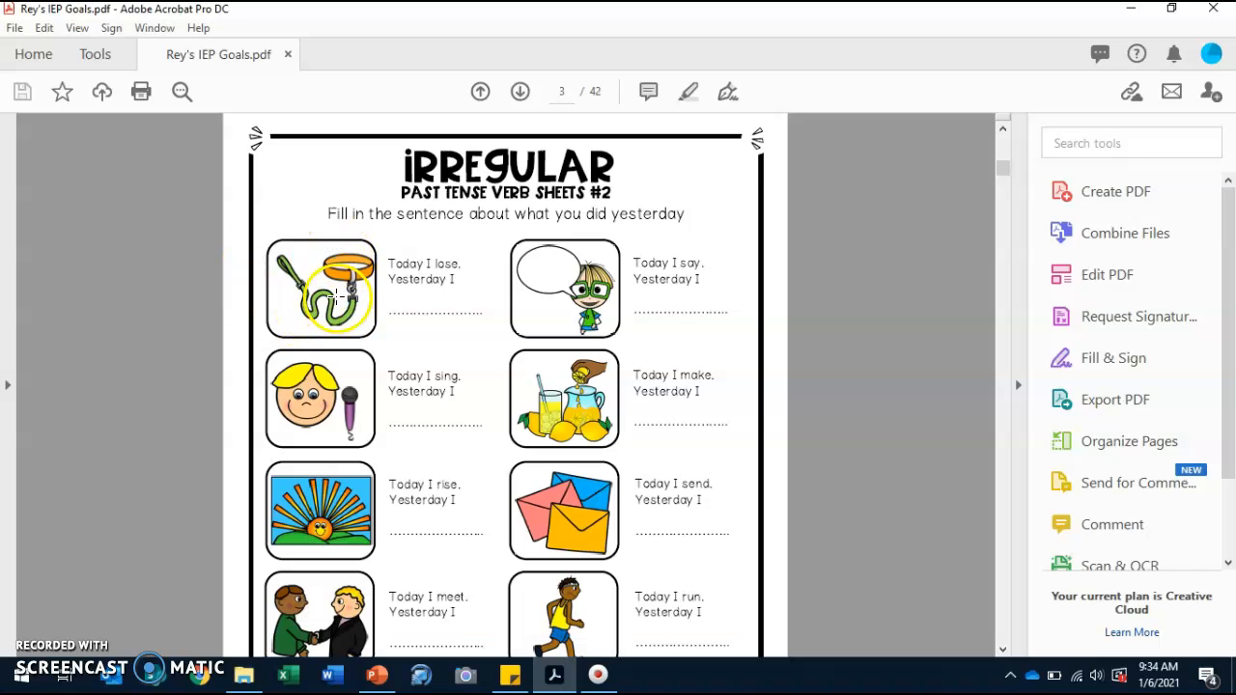
{"action": "mouse_move", "coordinate": [394, 247]}
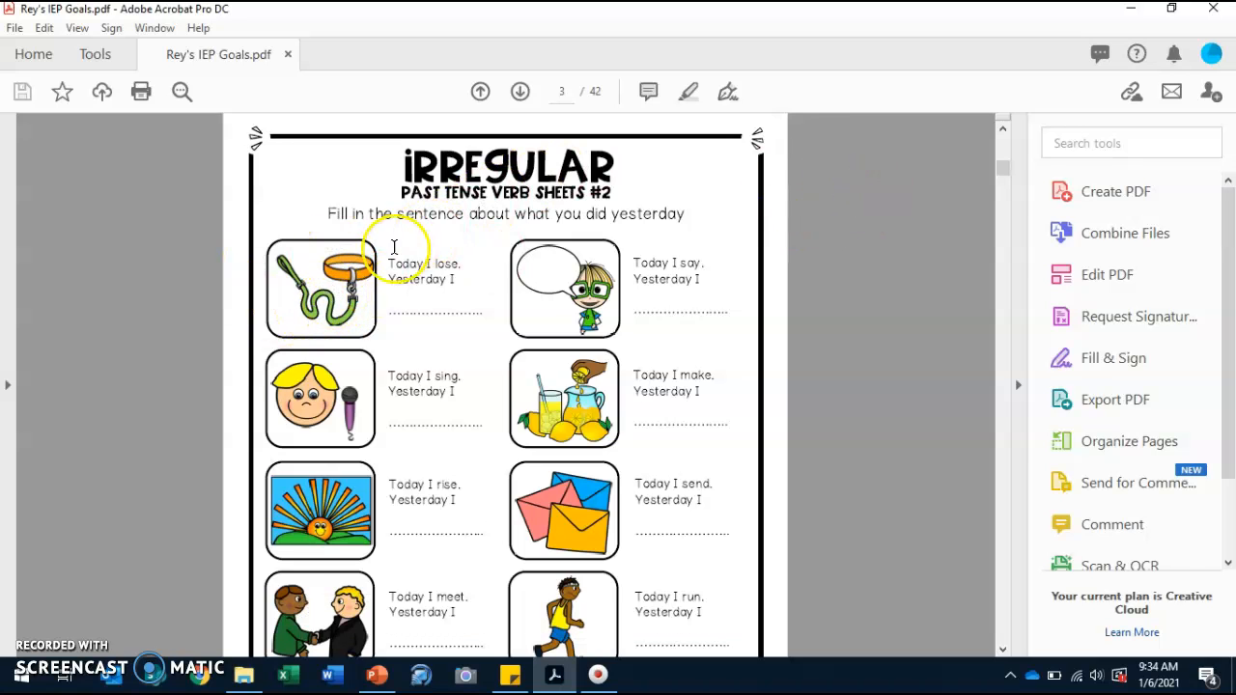
{"action": "mouse_move", "coordinate": [433, 263]}
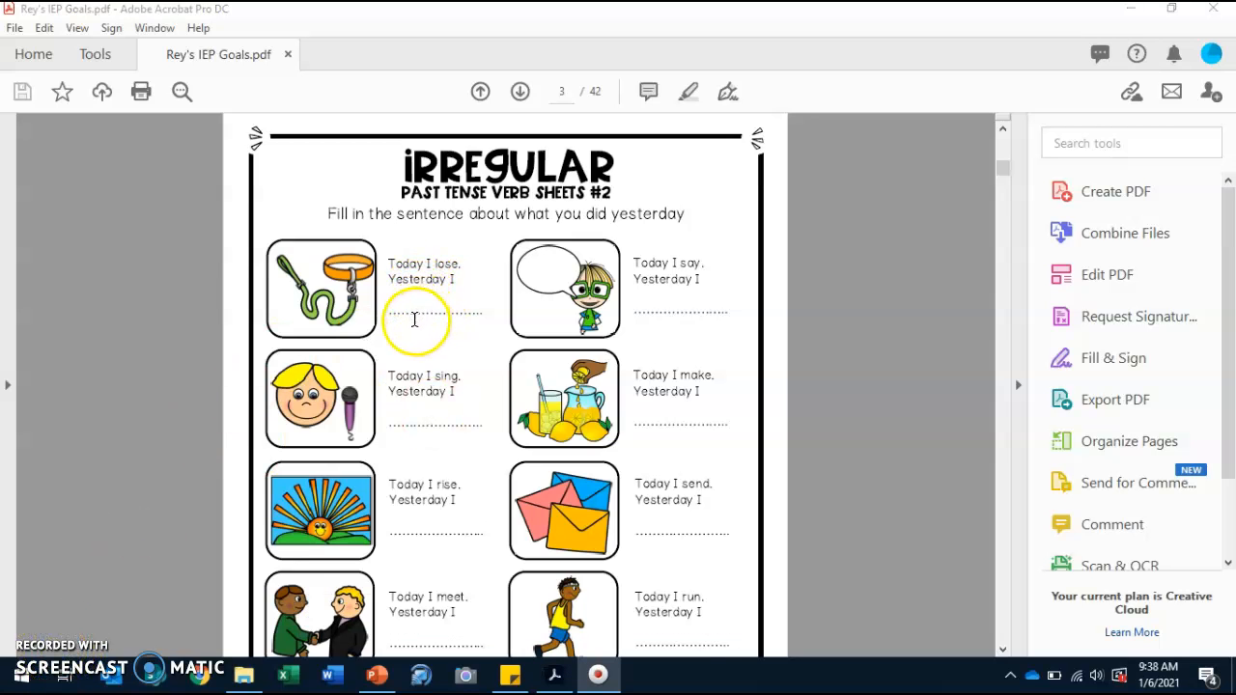
{"action": "mouse_move", "coordinate": [413, 290]}
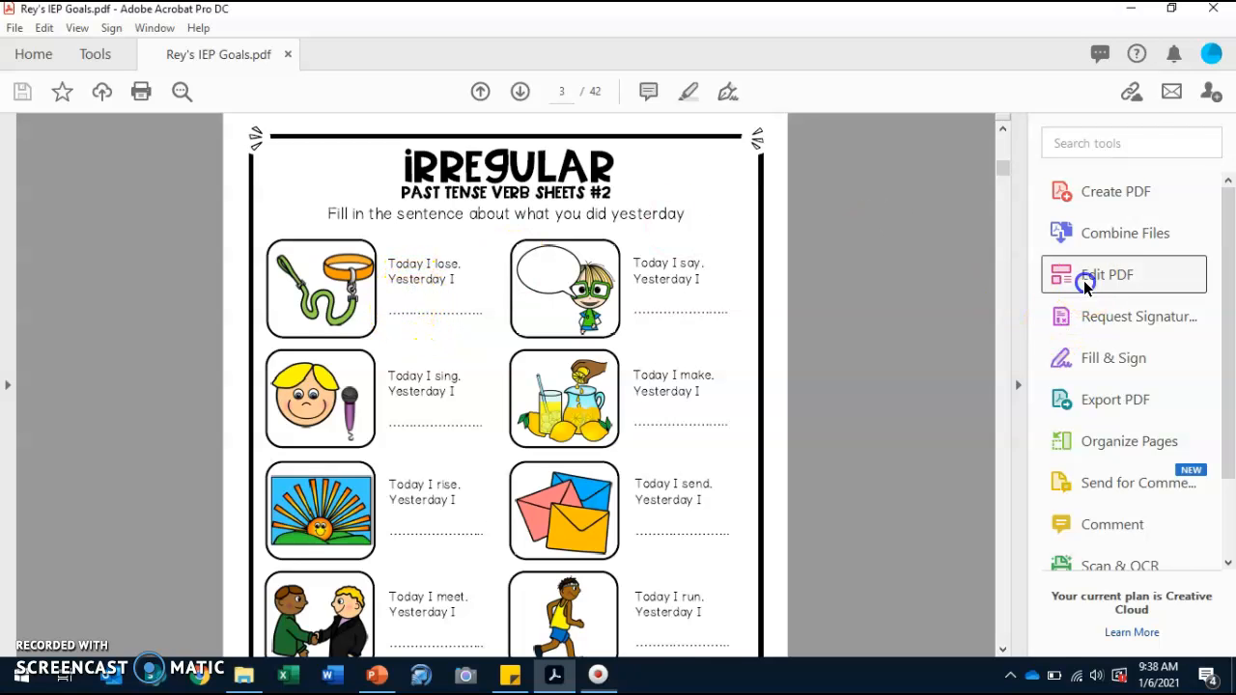
{"action": "left_click", "coordinate": [1107, 274]}
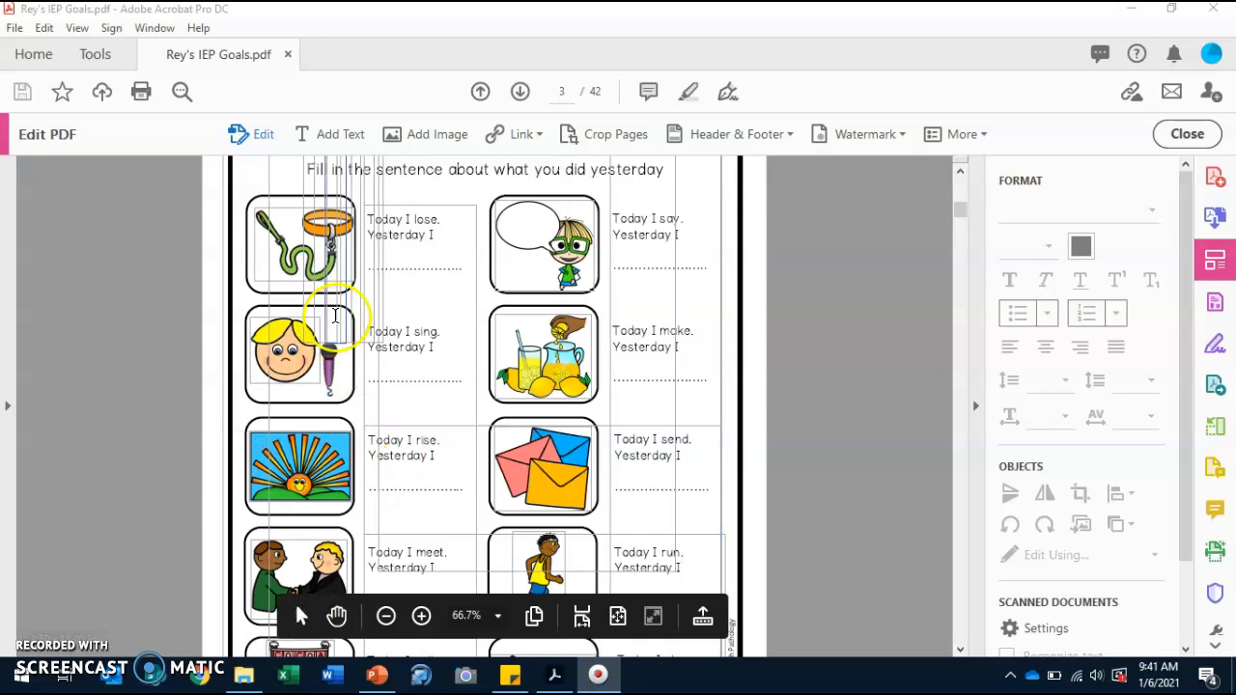
{"action": "scroll", "scroll_direction": "up", "scroll_amount": 3}
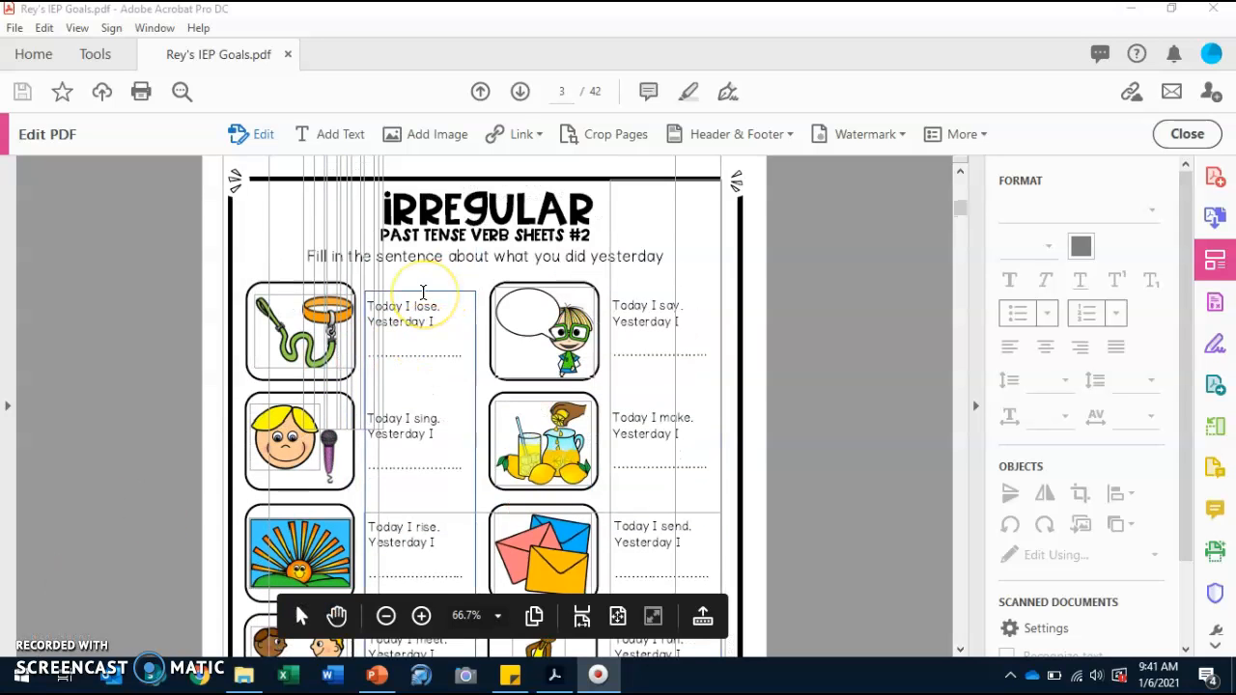
{"action": "scroll", "scroll_direction": "down", "scroll_amount": 3}
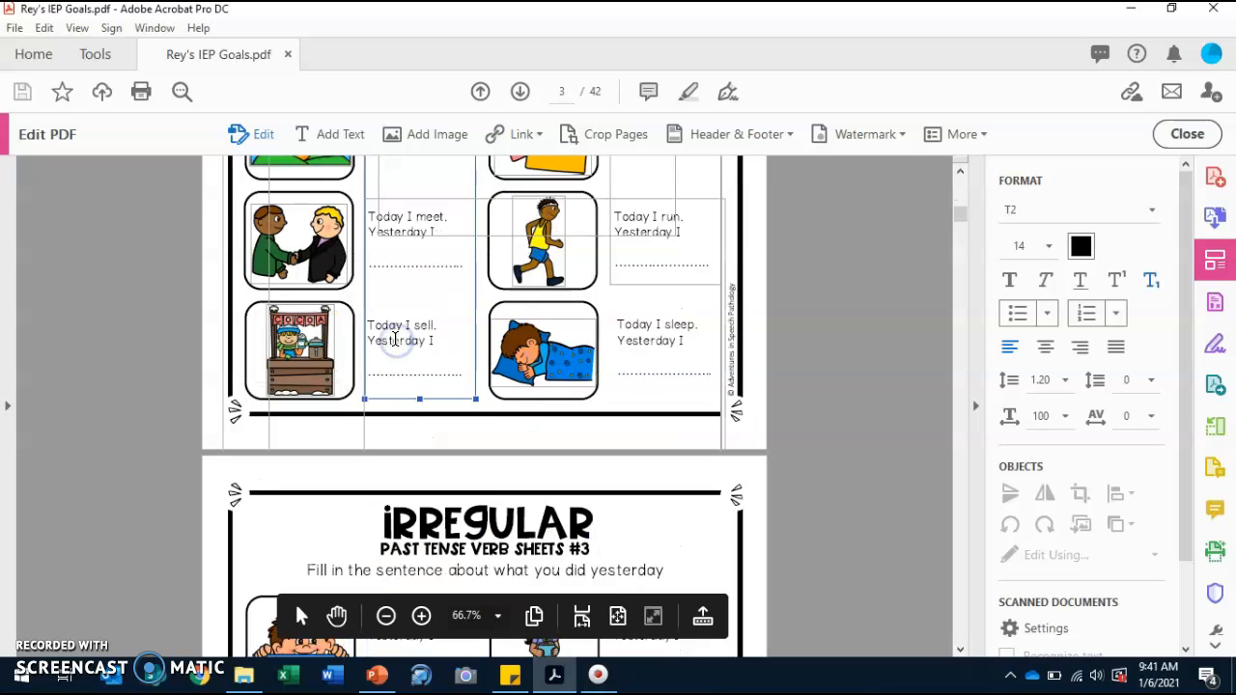
{"action": "scroll", "scroll_direction": "up", "scroll_amount": 3}
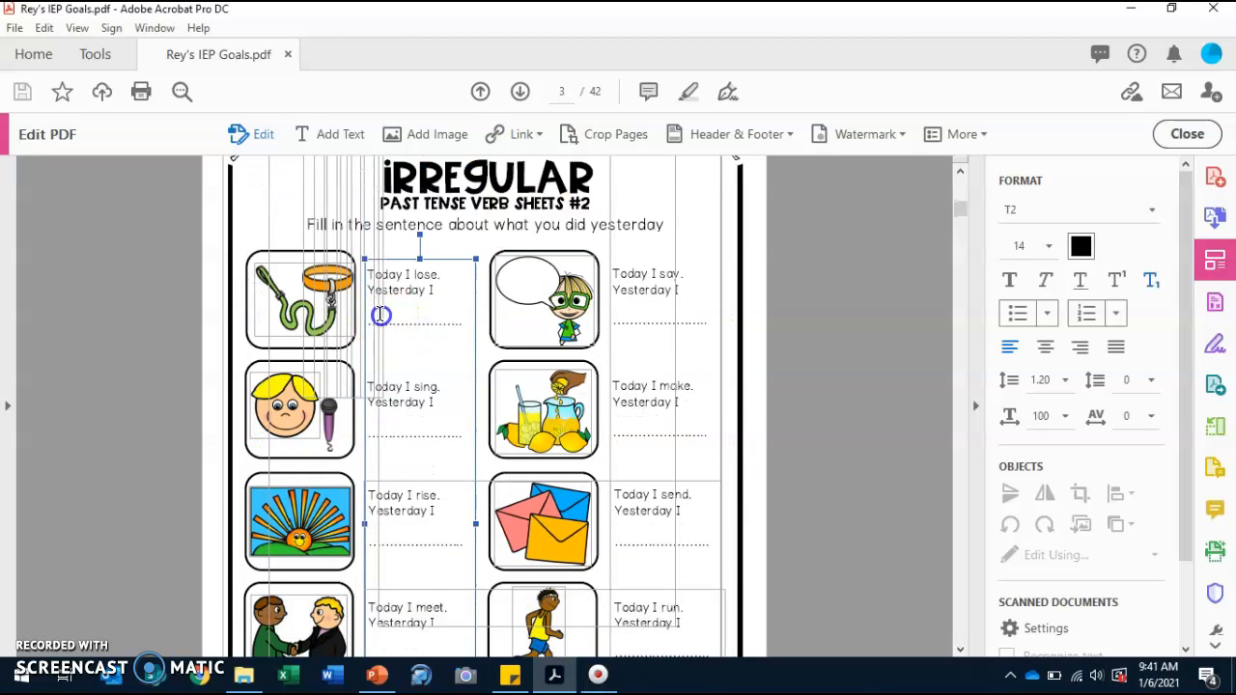
{"action": "scroll", "scroll_direction": "up", "scroll_amount": 3}
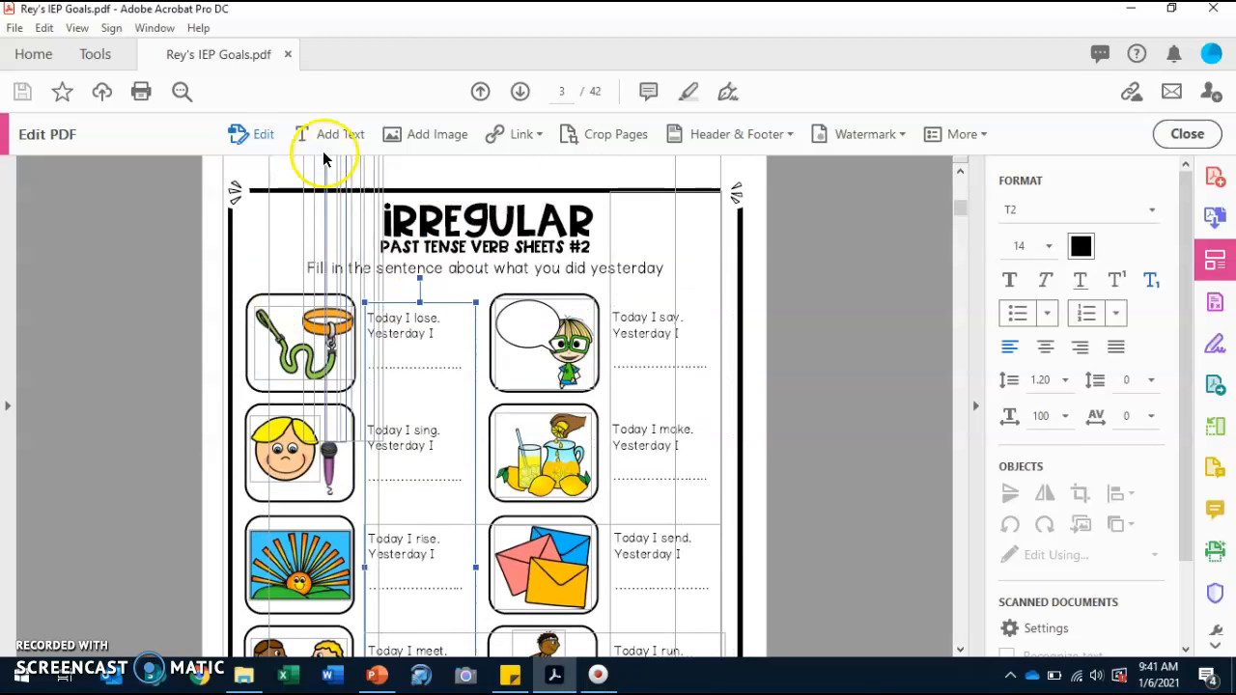
{"action": "left_click", "coordinate": [377, 367]}
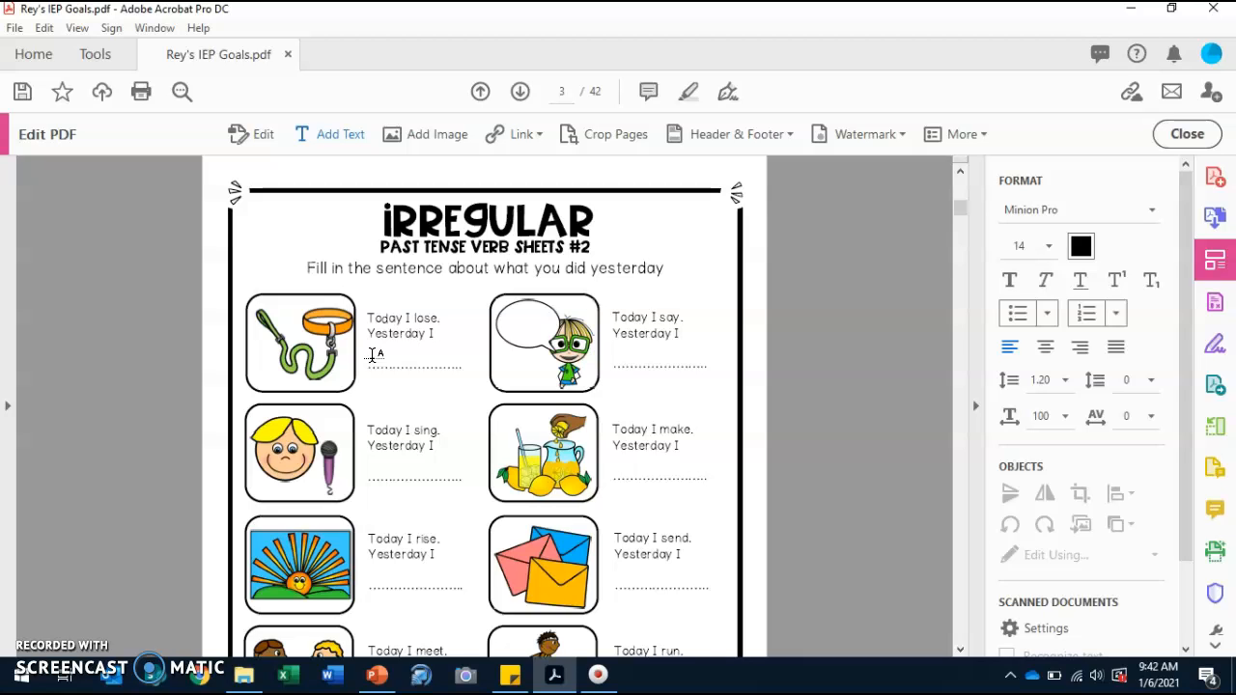
Type 'lost my dog at the park.' on the first page-3 answer line
{"action": "left_click", "coordinate": [401, 350]}
{"action": "type", "text": "lost my do"}
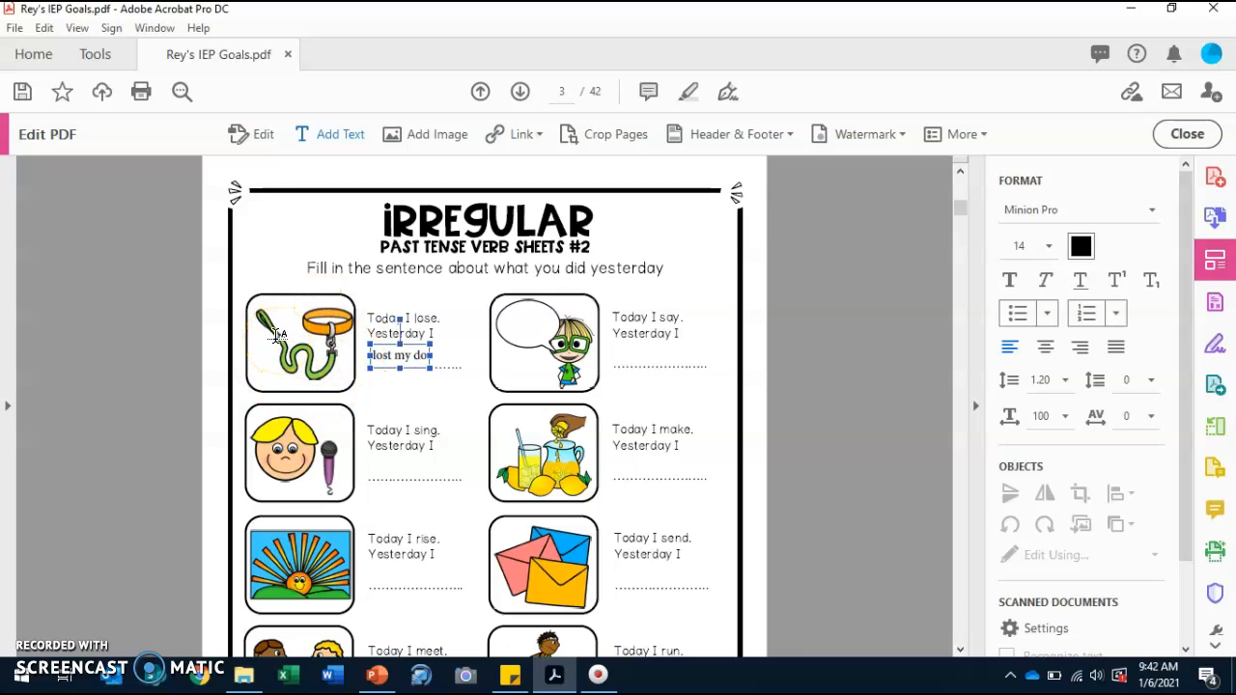
{"action": "type", "text": "ate"}
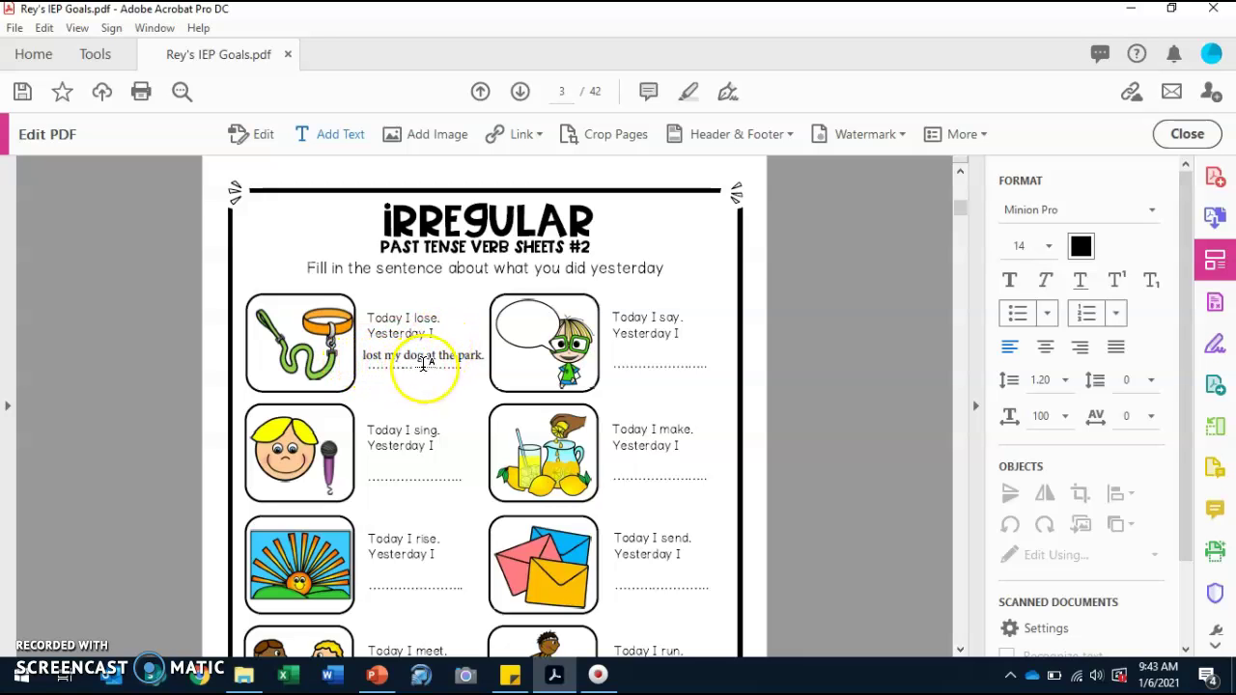
{"action": "left_click", "coordinate": [410, 333]}
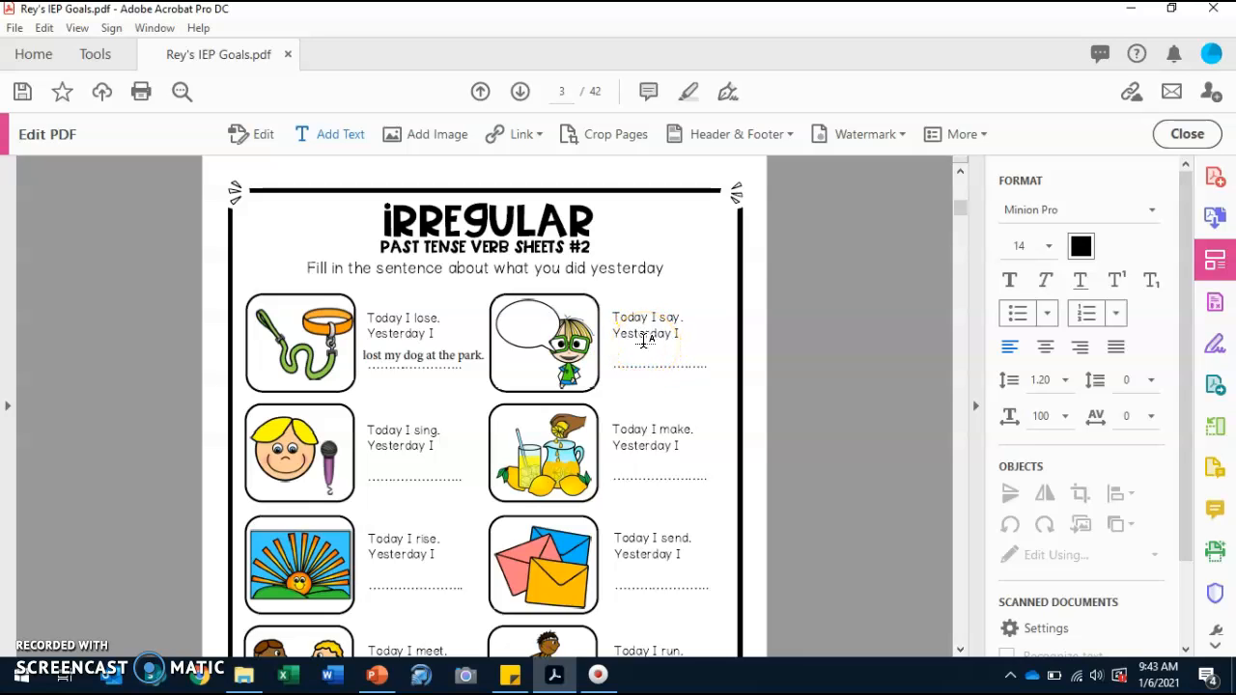
Fill the speech-bubble answer line with 'said that my birthday is coming up.'
{"action": "left_click", "coordinate": [410, 398]}
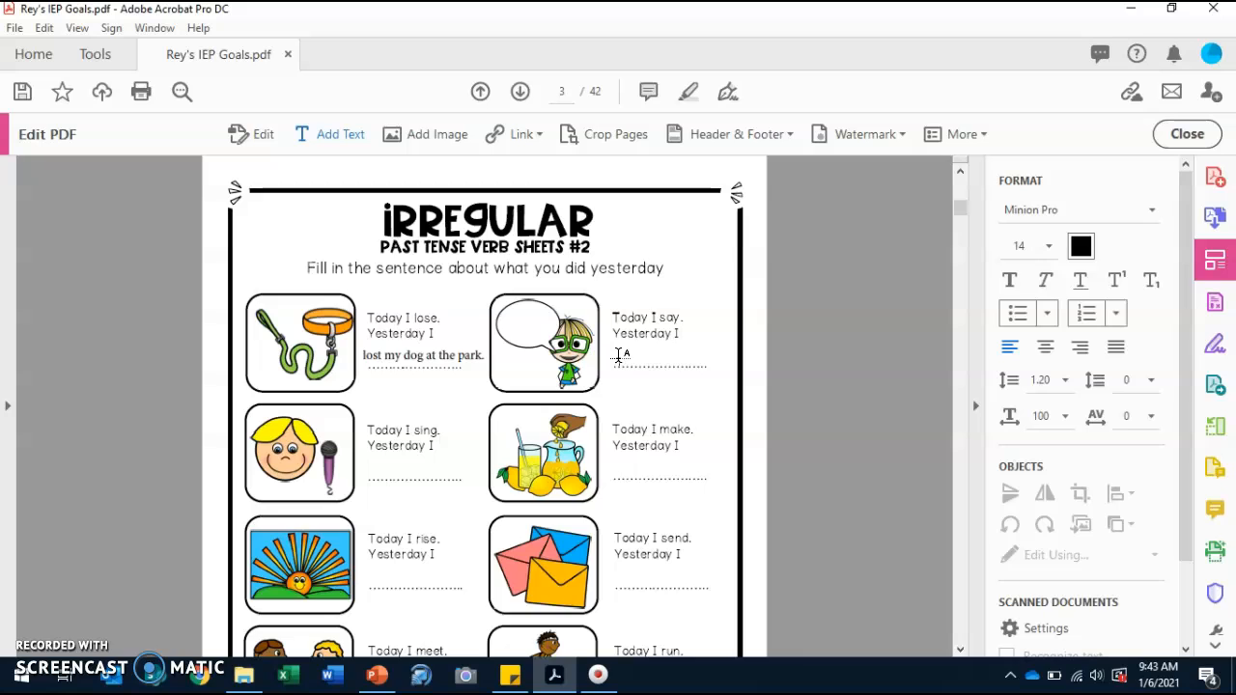
{"action": "left_click", "coordinate": [671, 319]}
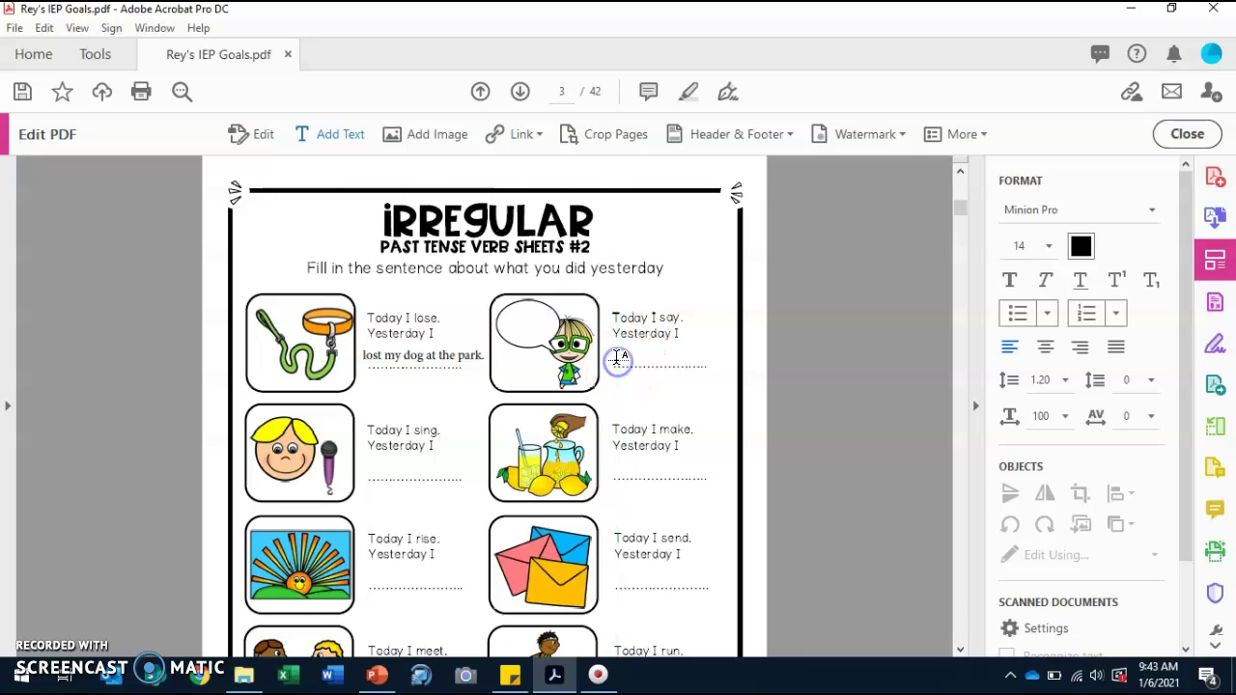
{"action": "left_click", "coordinate": [618, 360]}
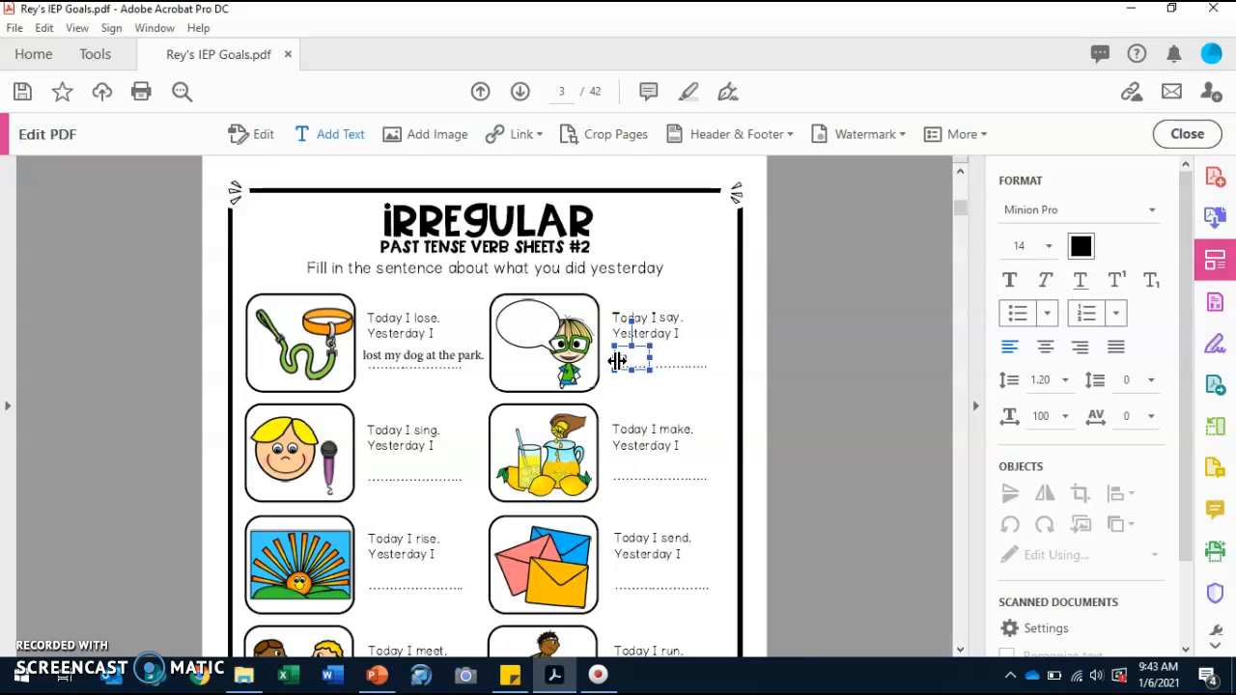
{"action": "type", "text": "ld"}
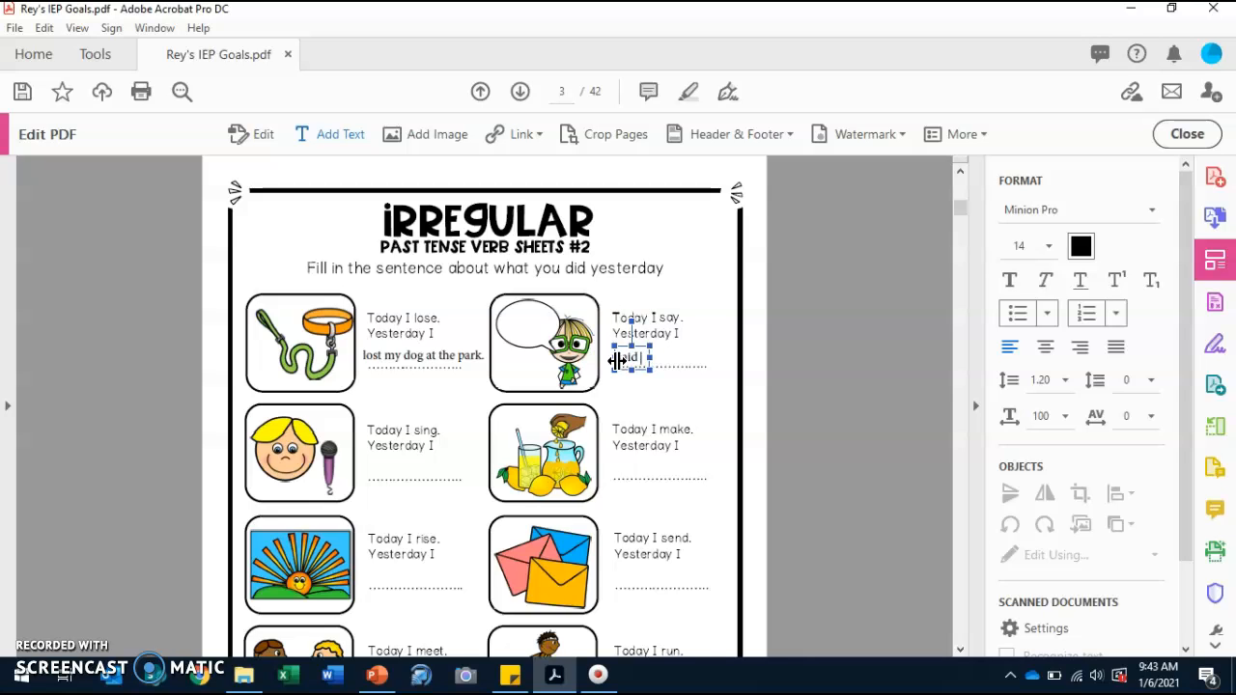
{"action": "type", "text": "thatb"}
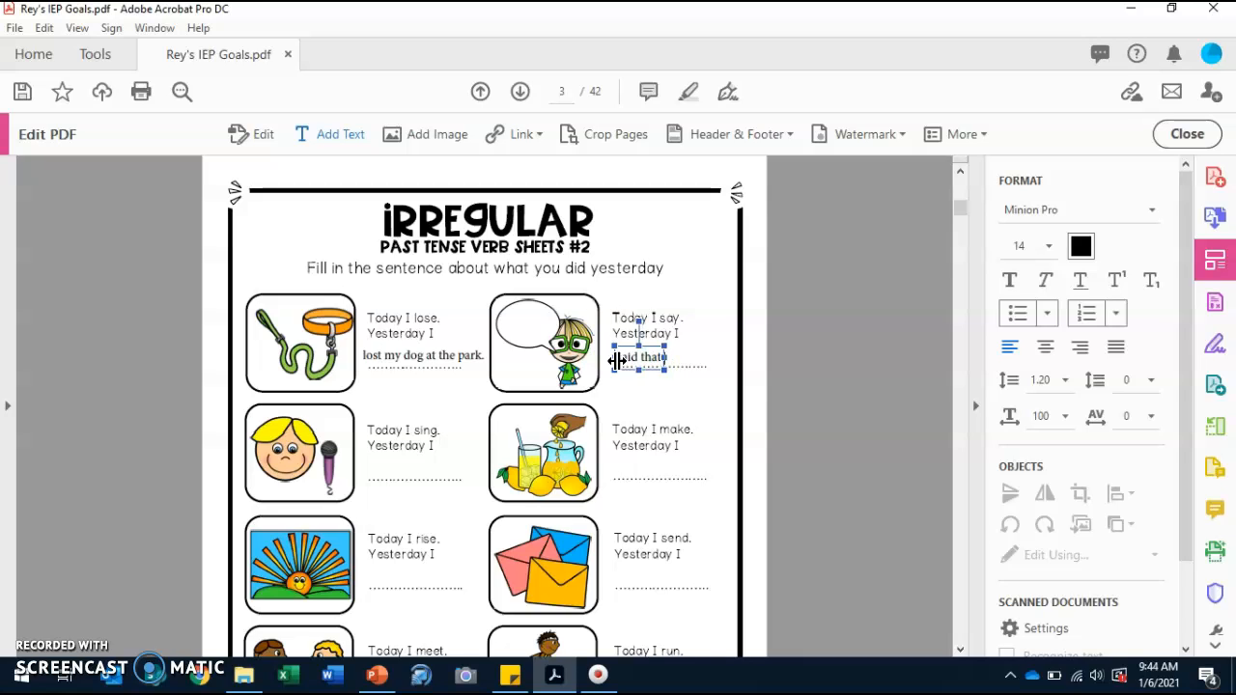
{"action": "type", "text": "my"}
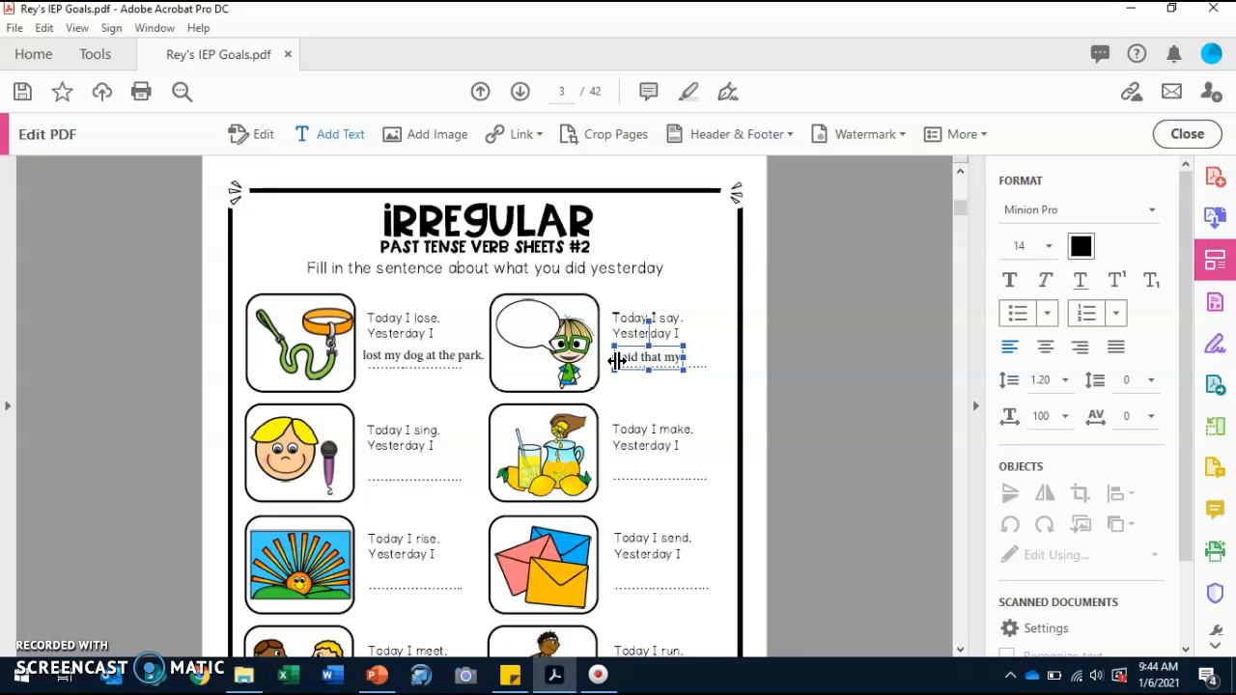
{"action": "type", "text": "birthday is"}
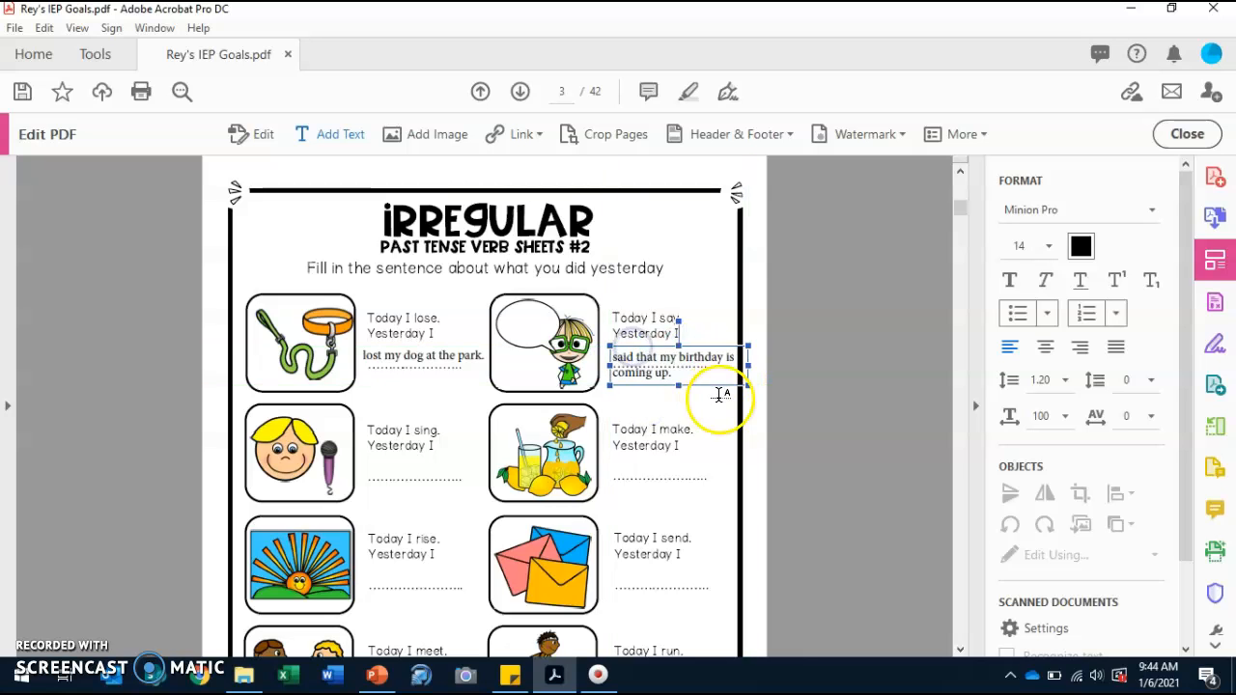
{"action": "left_click", "coordinate": [714, 396]}
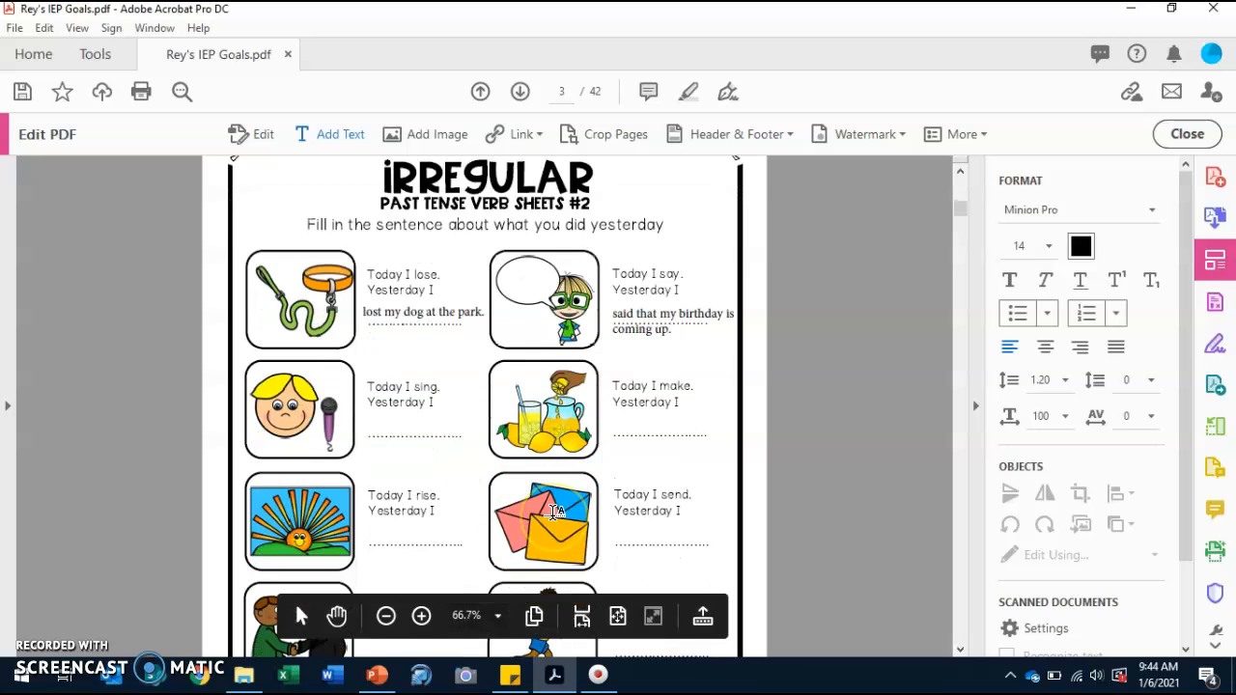
{"action": "scroll", "scroll_direction": "down", "scroll_amount": 3}
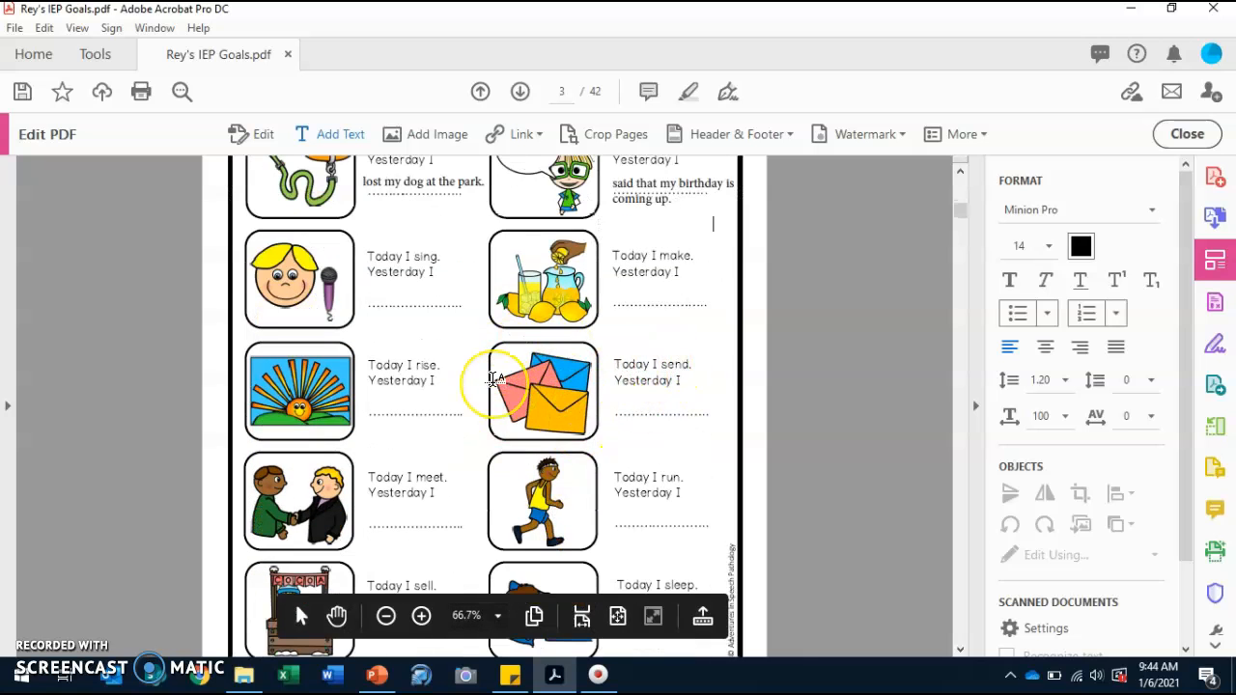
{"action": "scroll", "scroll_direction": "up", "scroll_amount": 3}
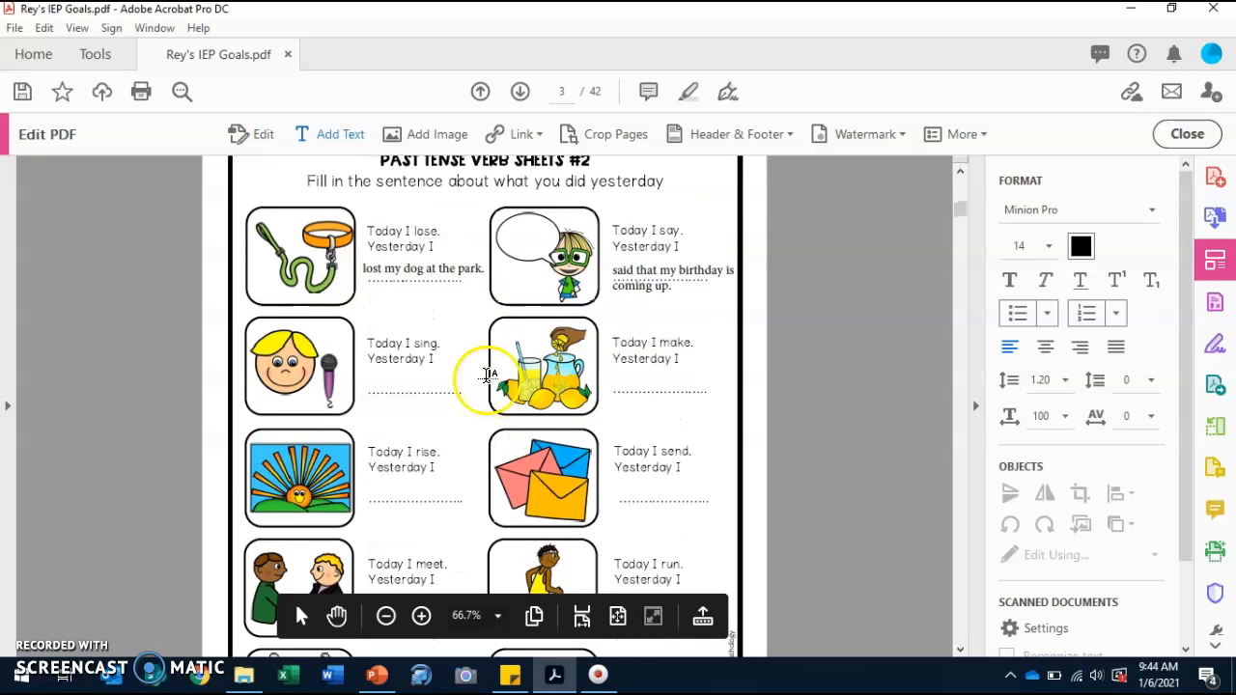
{"action": "mouse_move", "coordinate": [468, 269]}
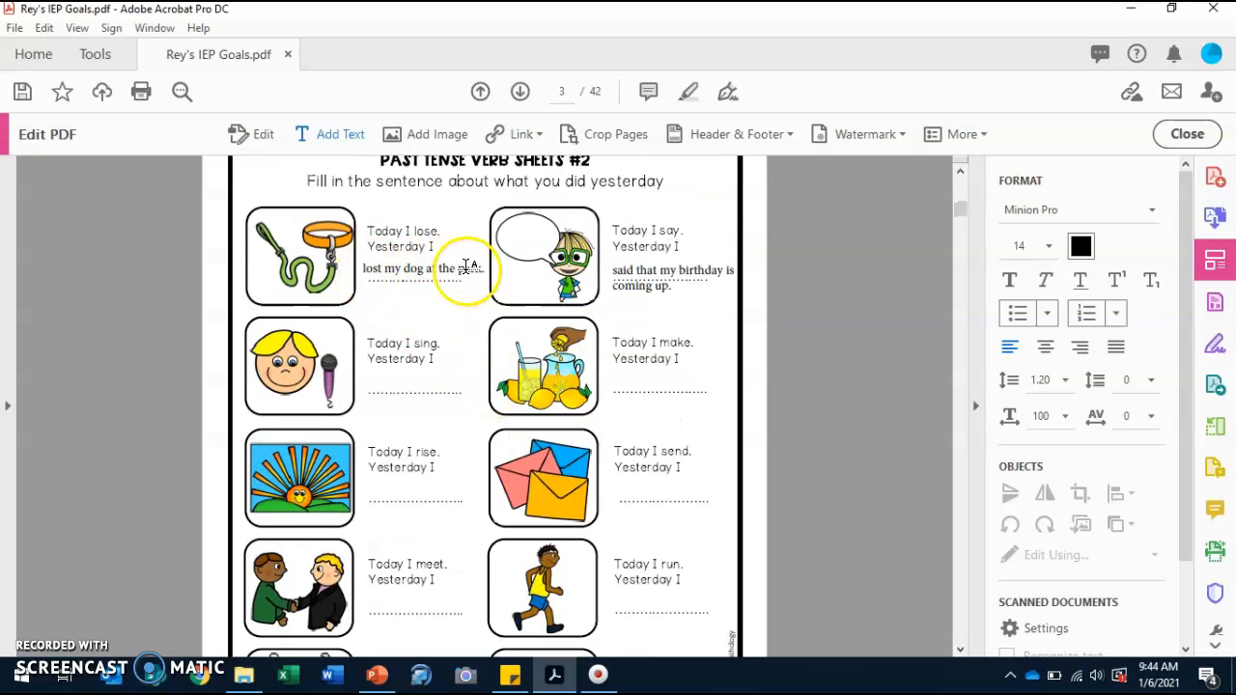
{"action": "left_click", "coordinate": [652, 284]}
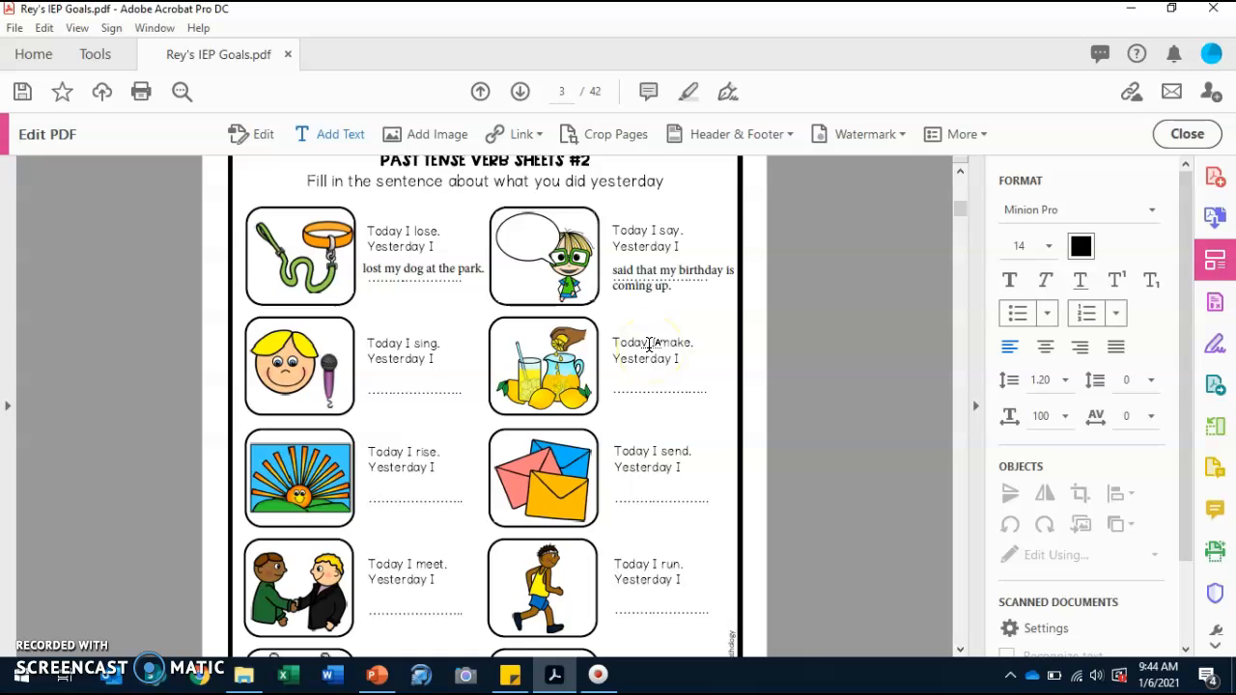
{"action": "left_click", "coordinate": [713, 311]}
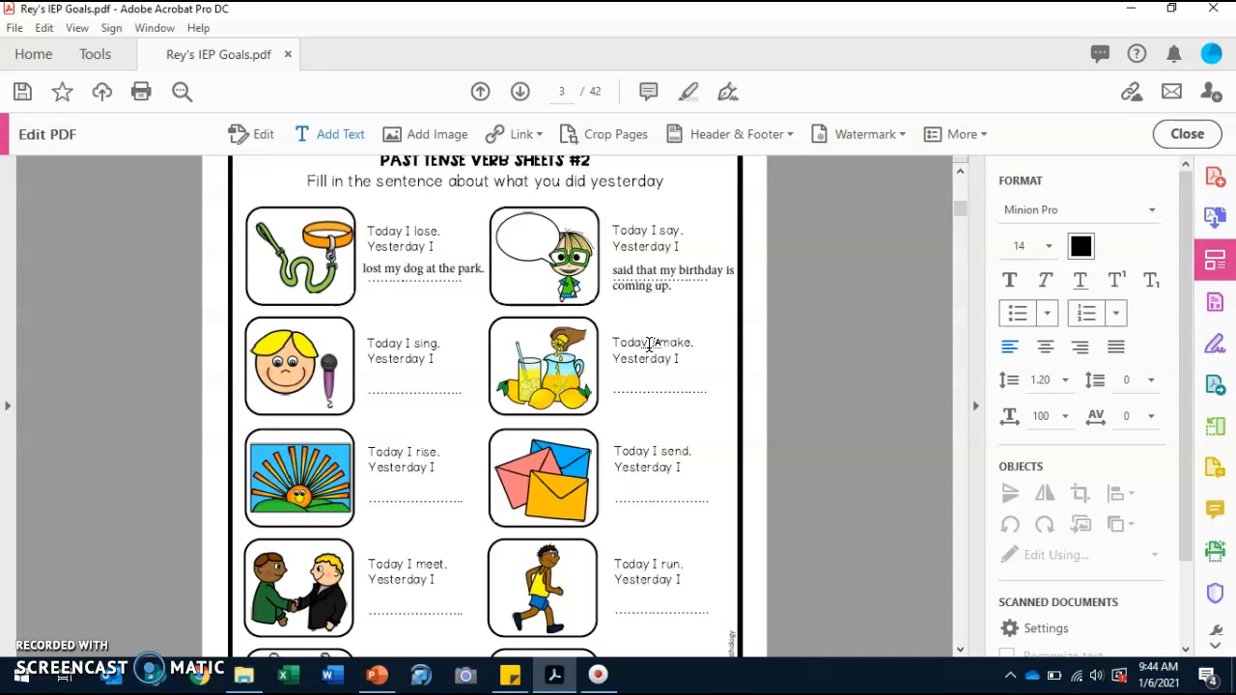
{"action": "left_click", "coordinate": [713, 311]}
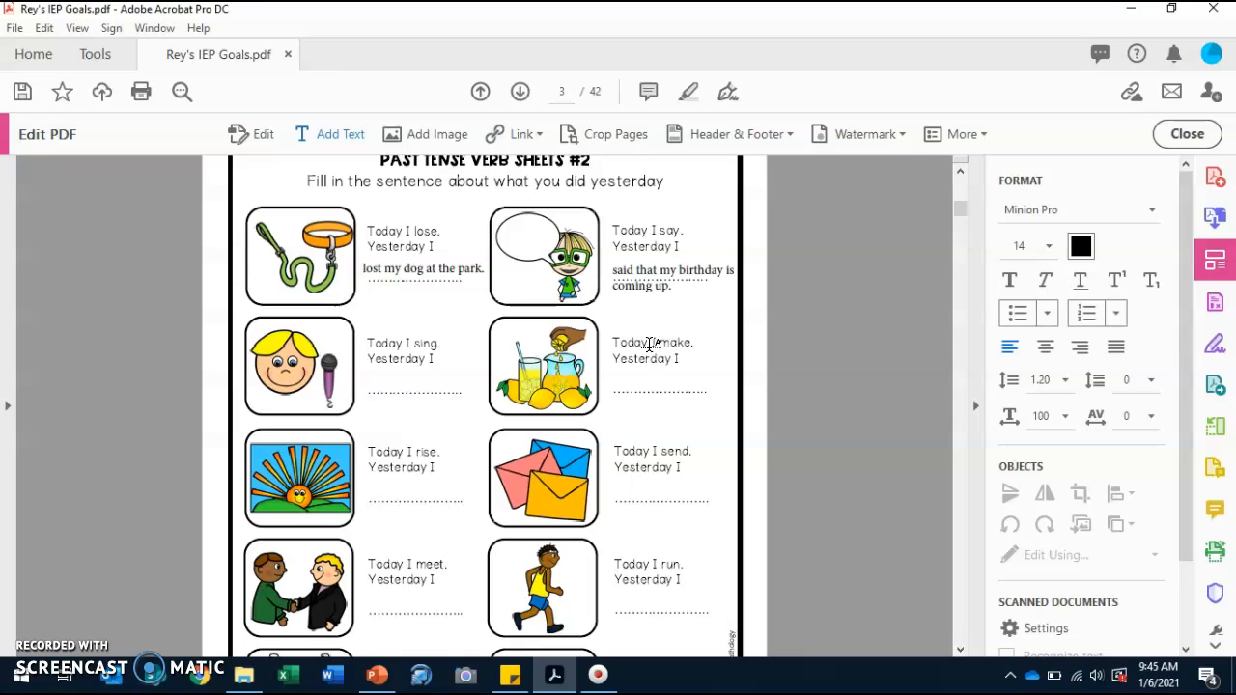
{"action": "left_click", "coordinate": [712, 311]}
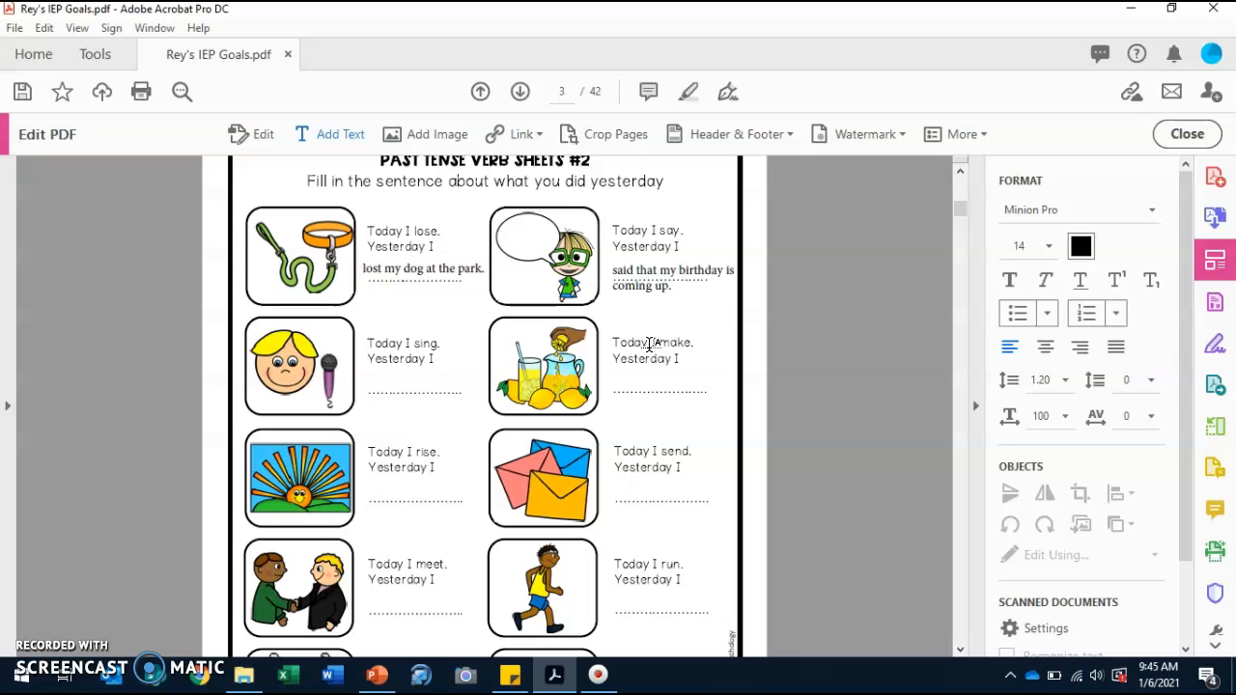
{"action": "left_click", "coordinate": [713, 311]}
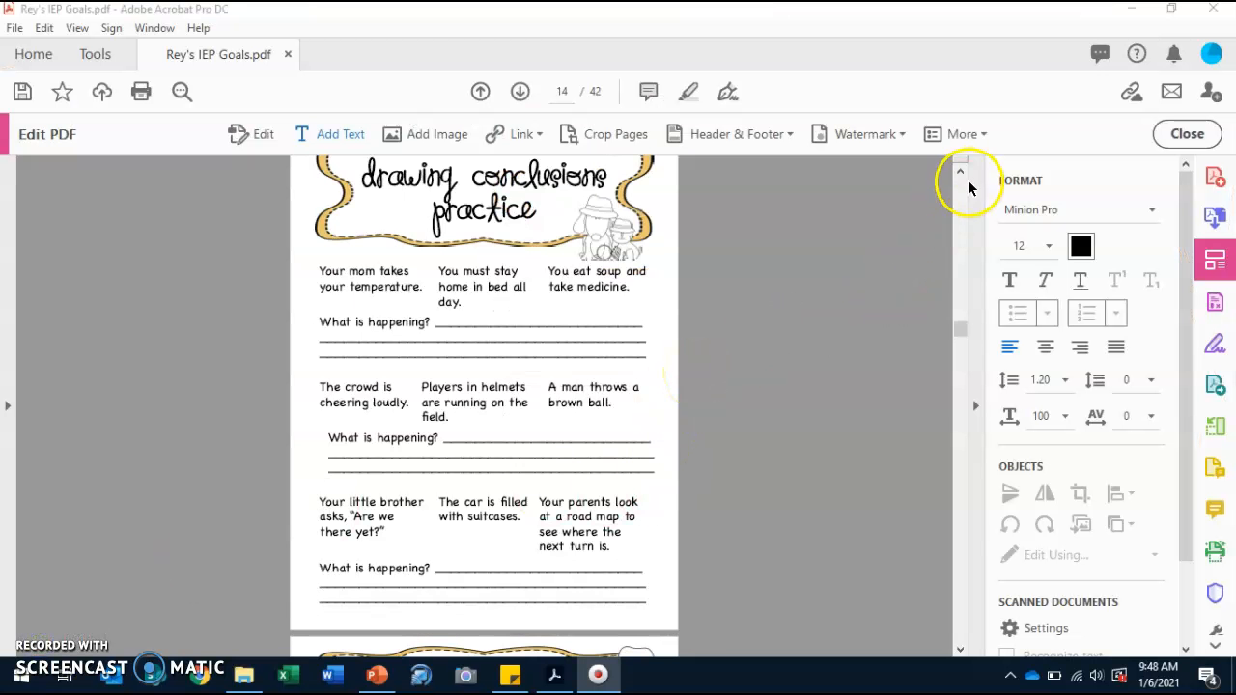
{"action": "scroll", "scroll_direction": "up", "scroll_amount": 3}
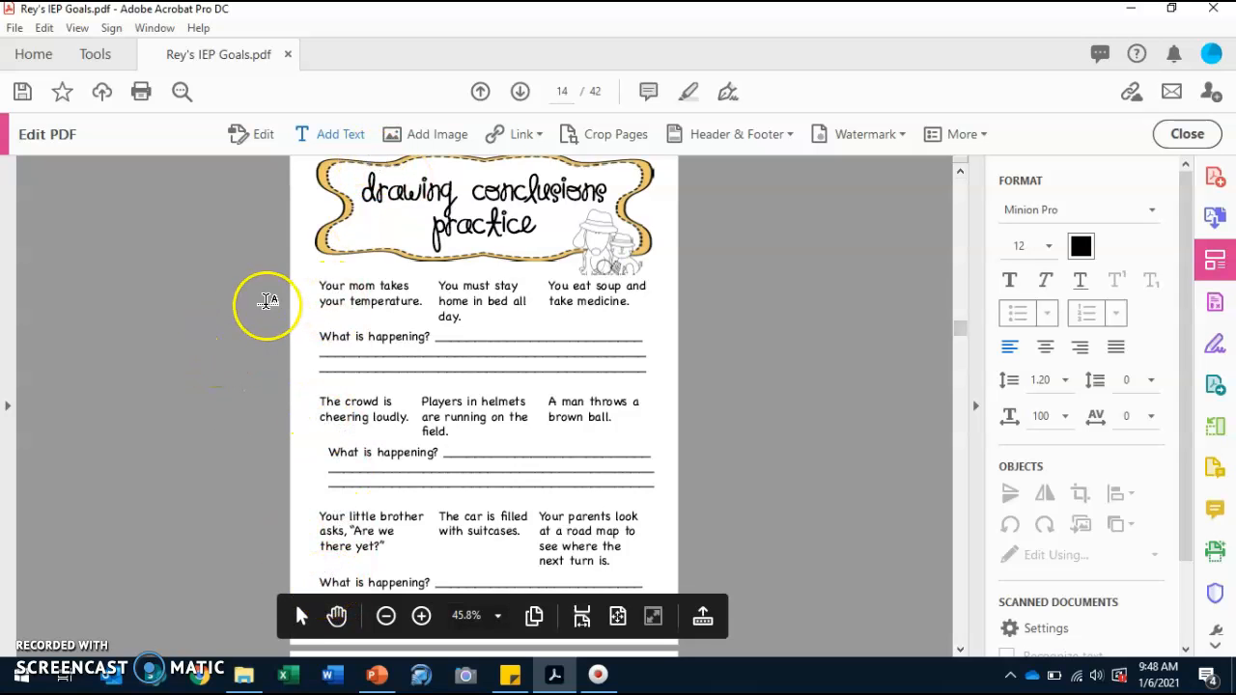
{"action": "mouse_move", "coordinate": [353, 415]}
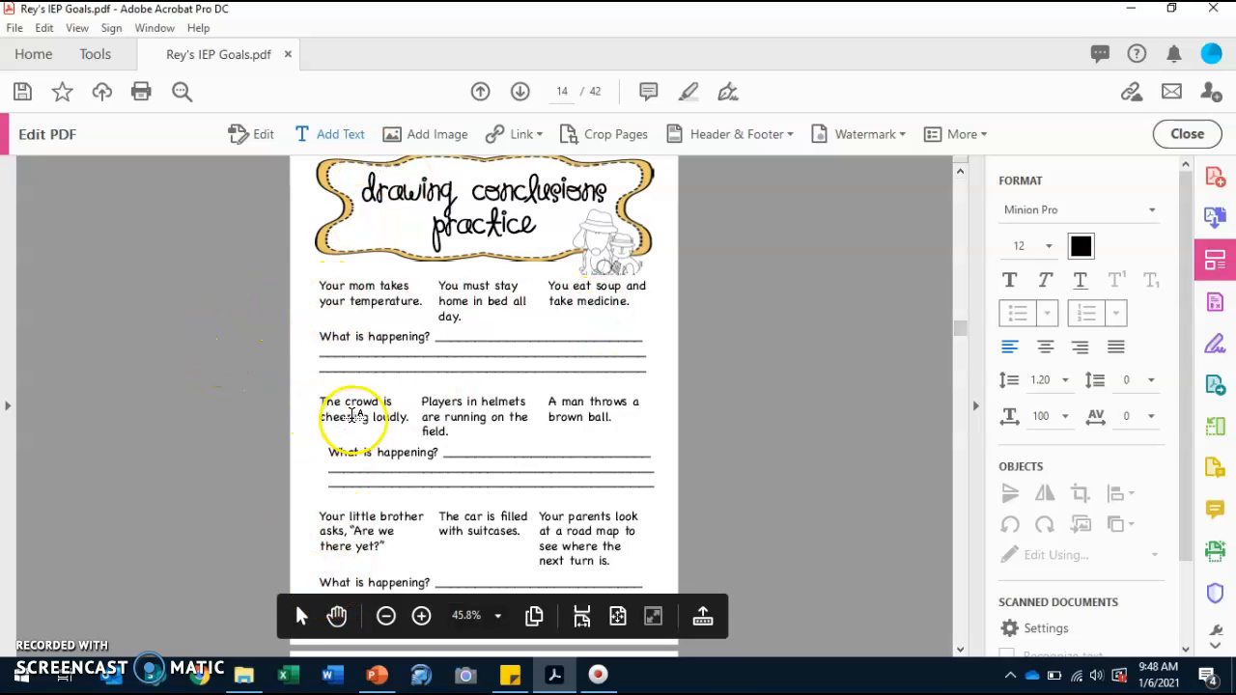
{"action": "mouse_move", "coordinate": [386, 507]}
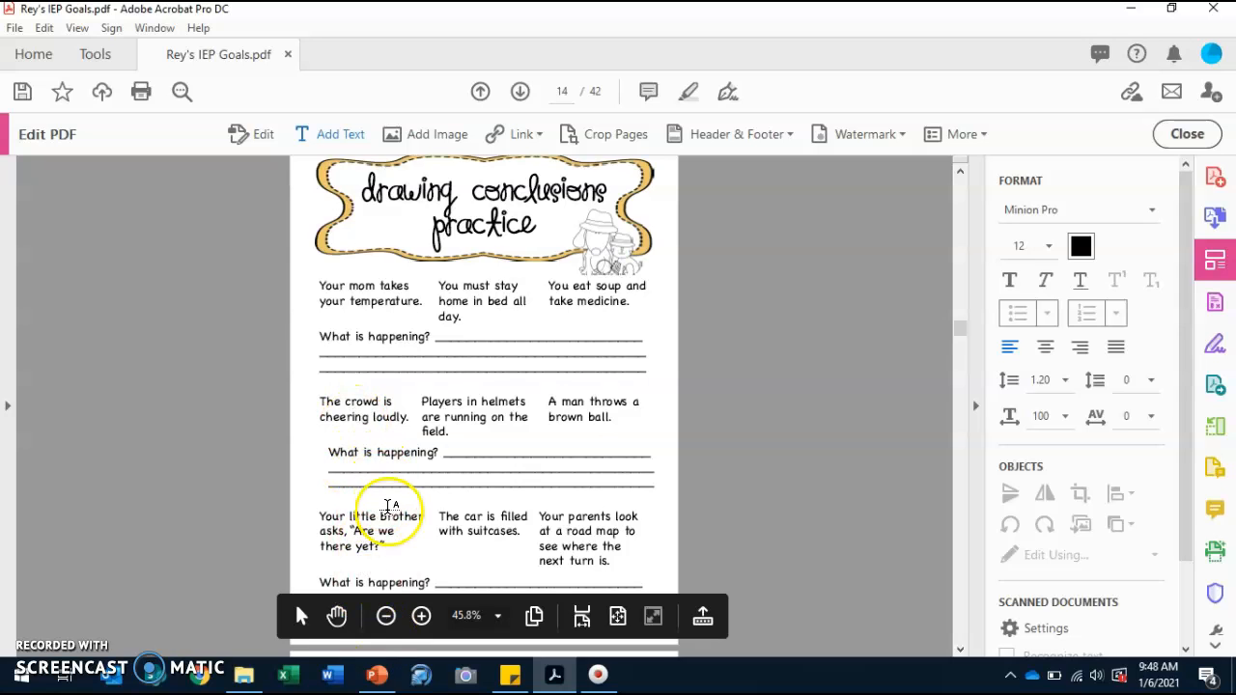
{"action": "mouse_move", "coordinate": [251, 410]}
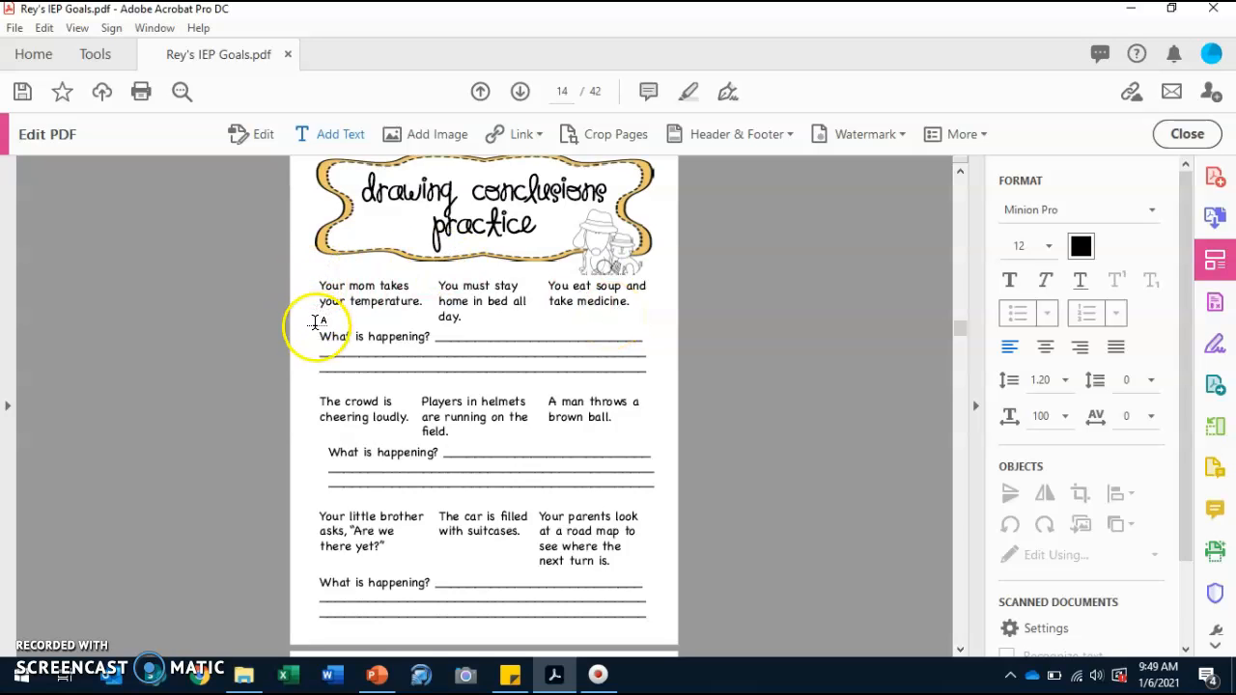
{"action": "mouse_move", "coordinate": [319, 294]}
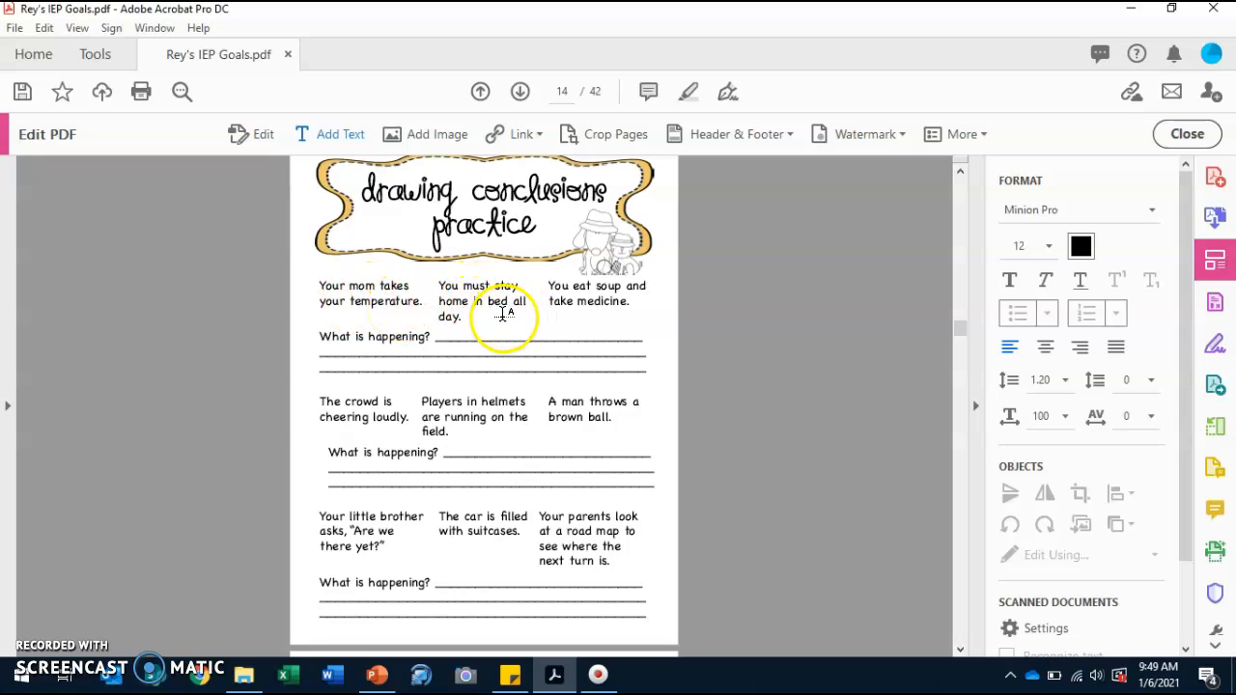
{"action": "mouse_move", "coordinate": [597, 300]}
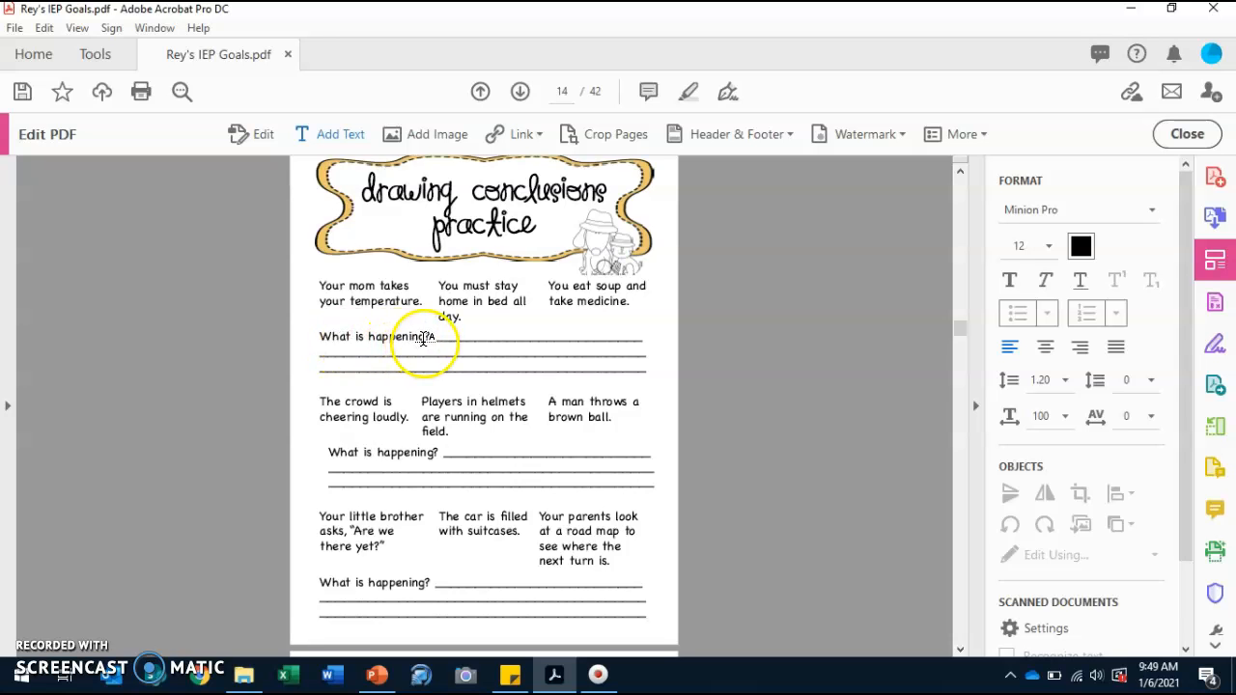
{"action": "mouse_move", "coordinate": [698, 290]}
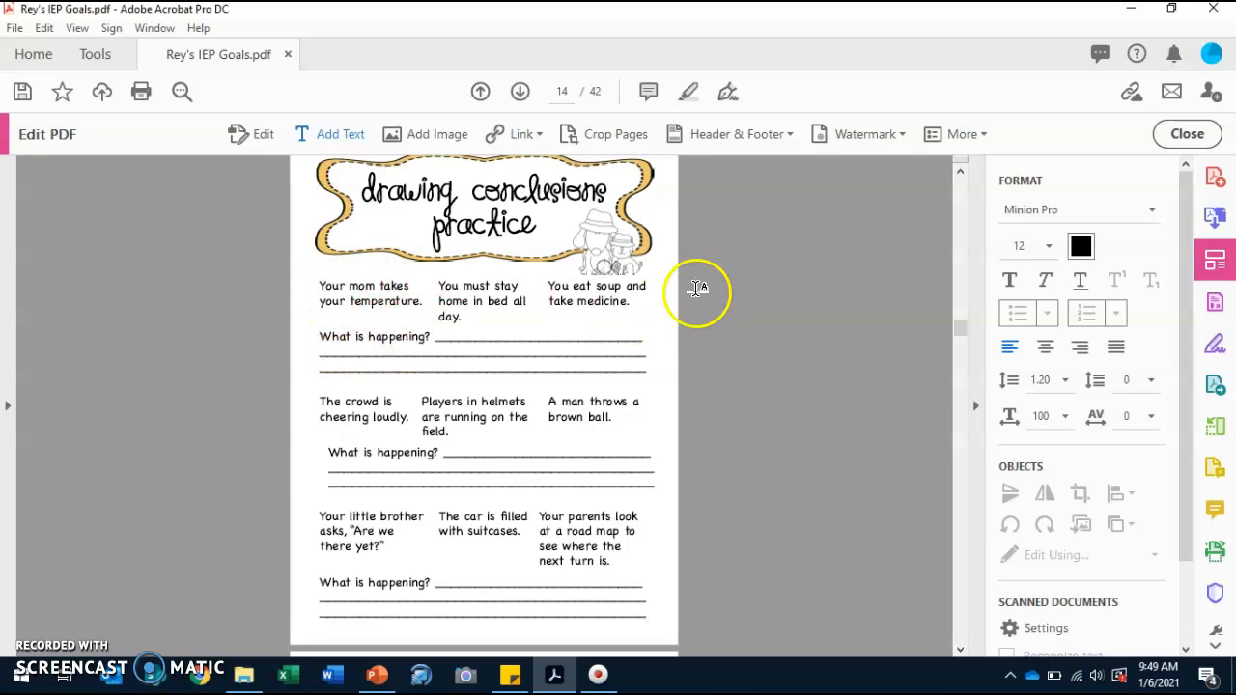
{"action": "mouse_move", "coordinate": [328, 295]}
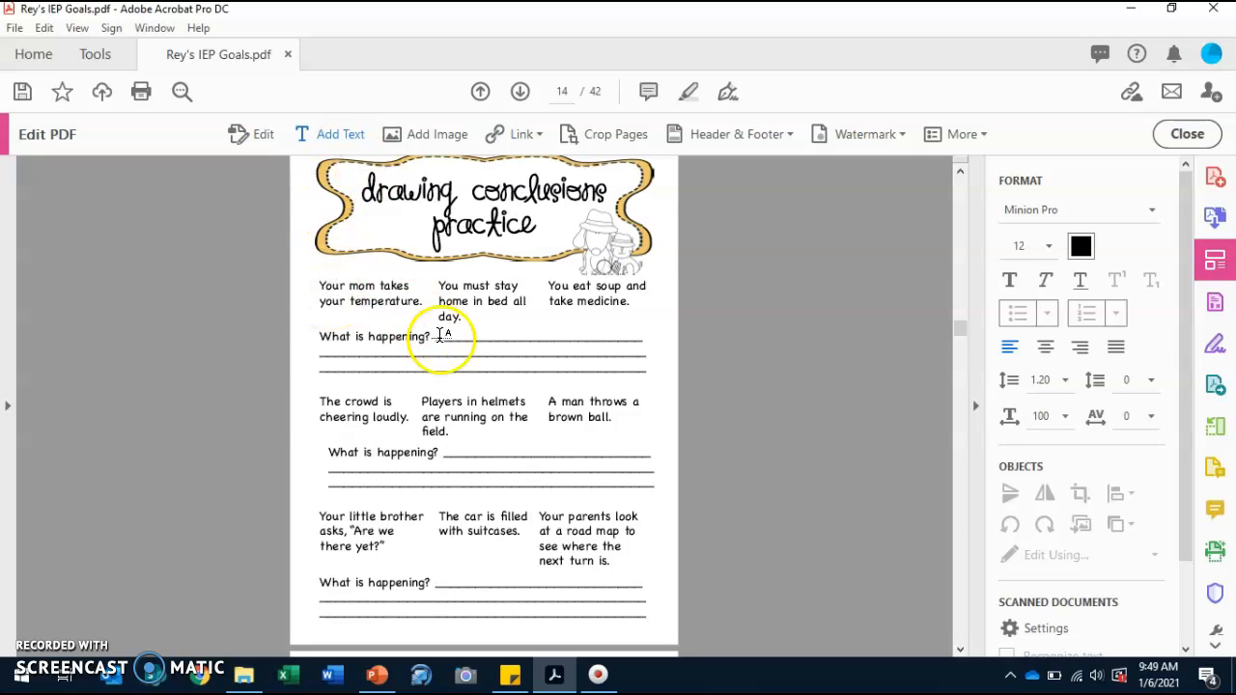
Place a text box on the first page-14 What is happening? line and begin 'This pers…'
{"action": "left_click", "coordinate": [439, 337]}
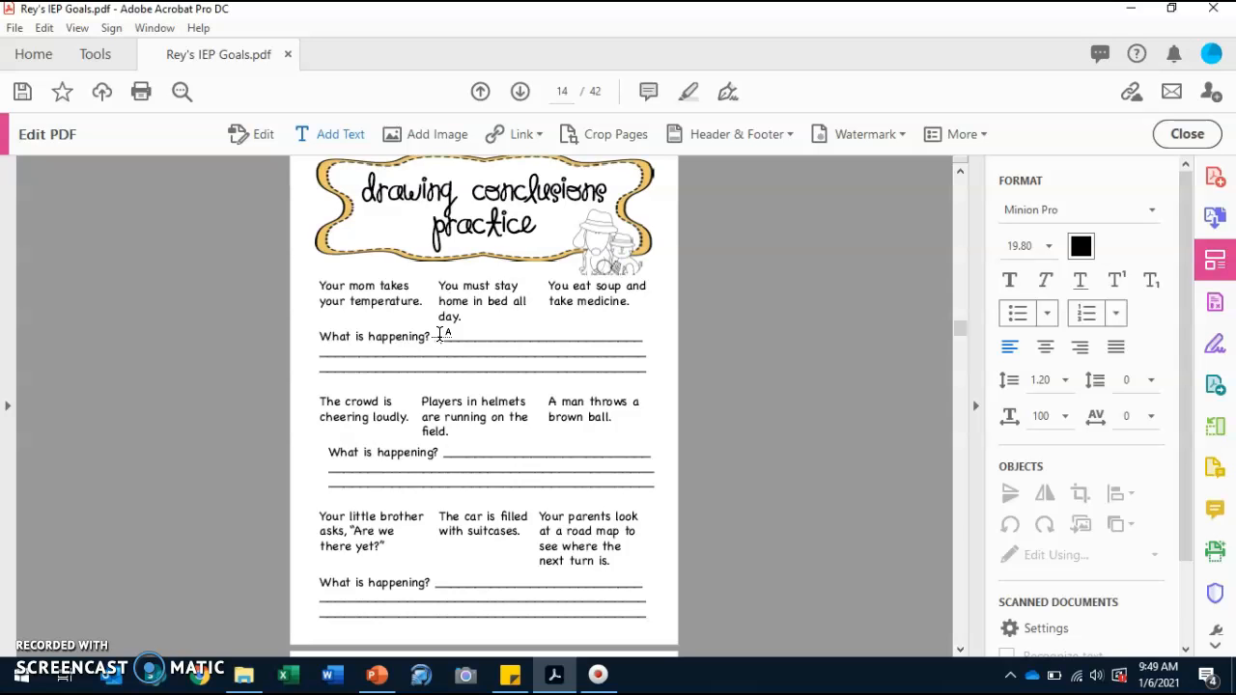
{"action": "left_click", "coordinate": [441, 336]}
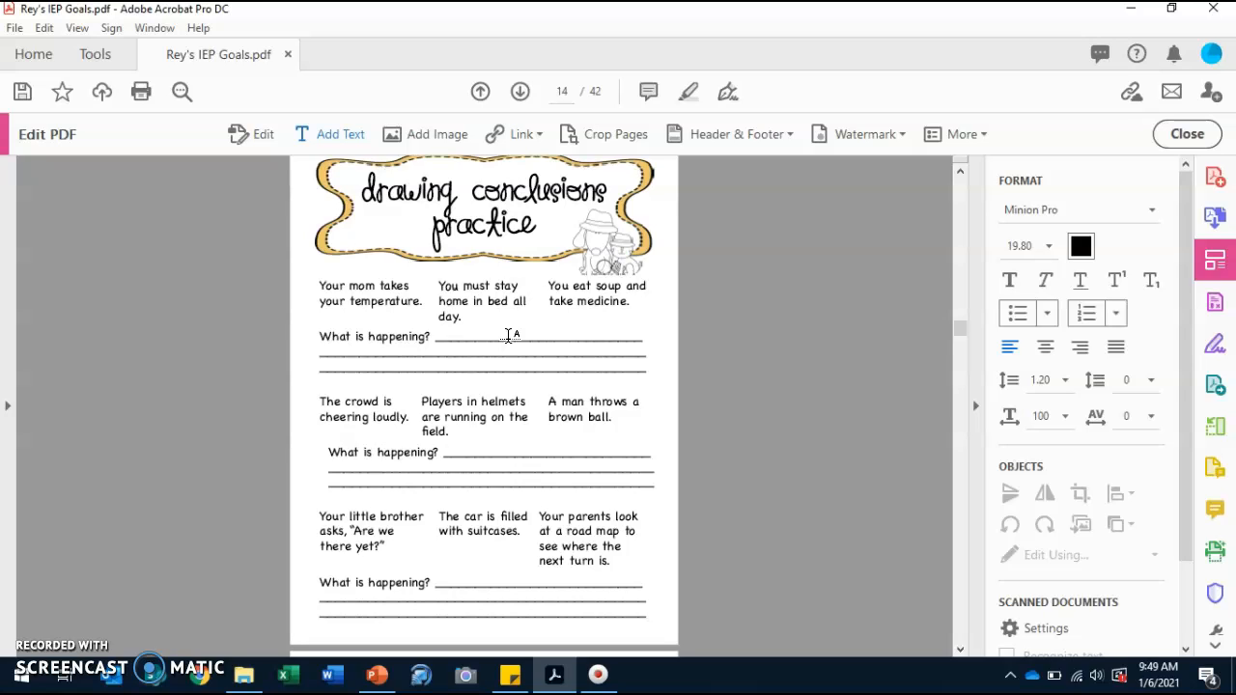
{"action": "left_click", "coordinate": [440, 336]}
{"action": "type", "text": "This pers"}
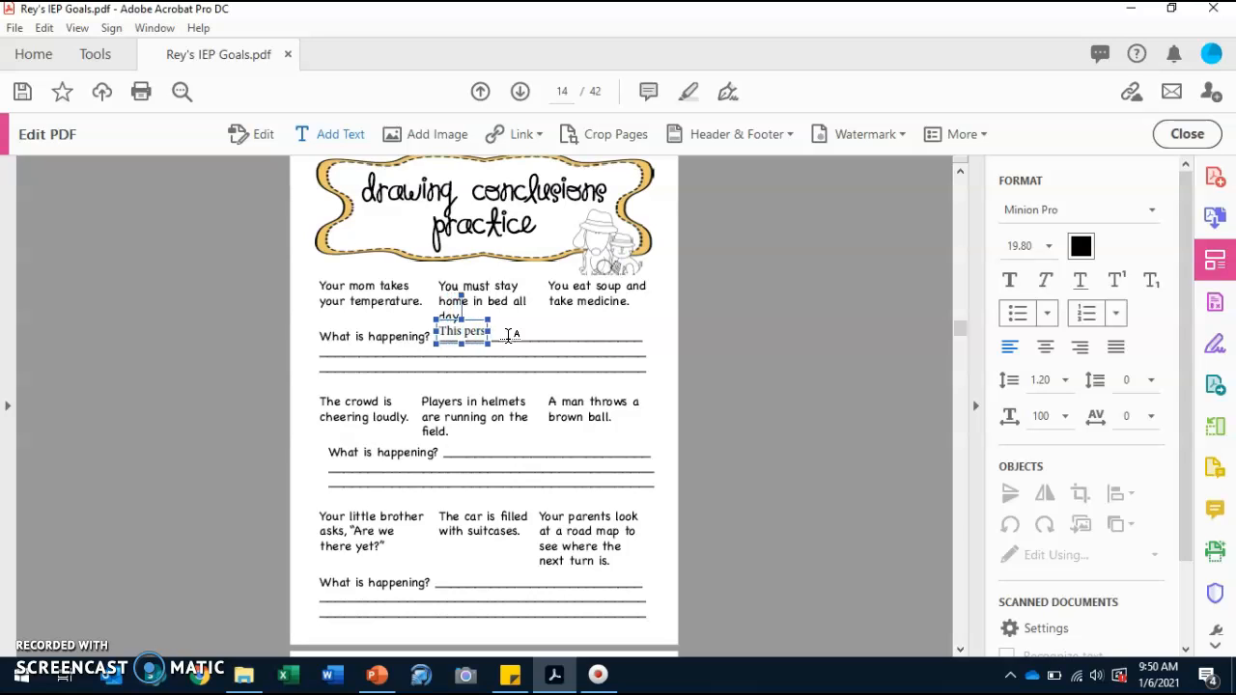
{"action": "type", "text": "is feeling really sick."}
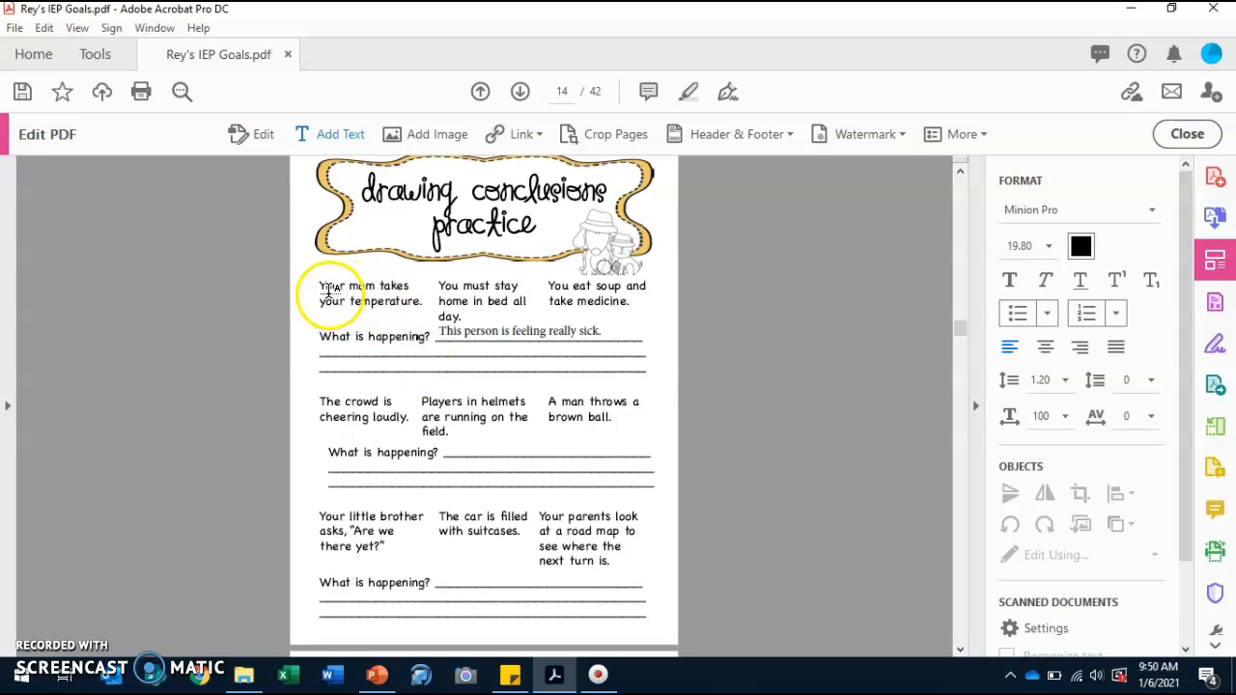
{"action": "mouse_move", "coordinate": [396, 317]}
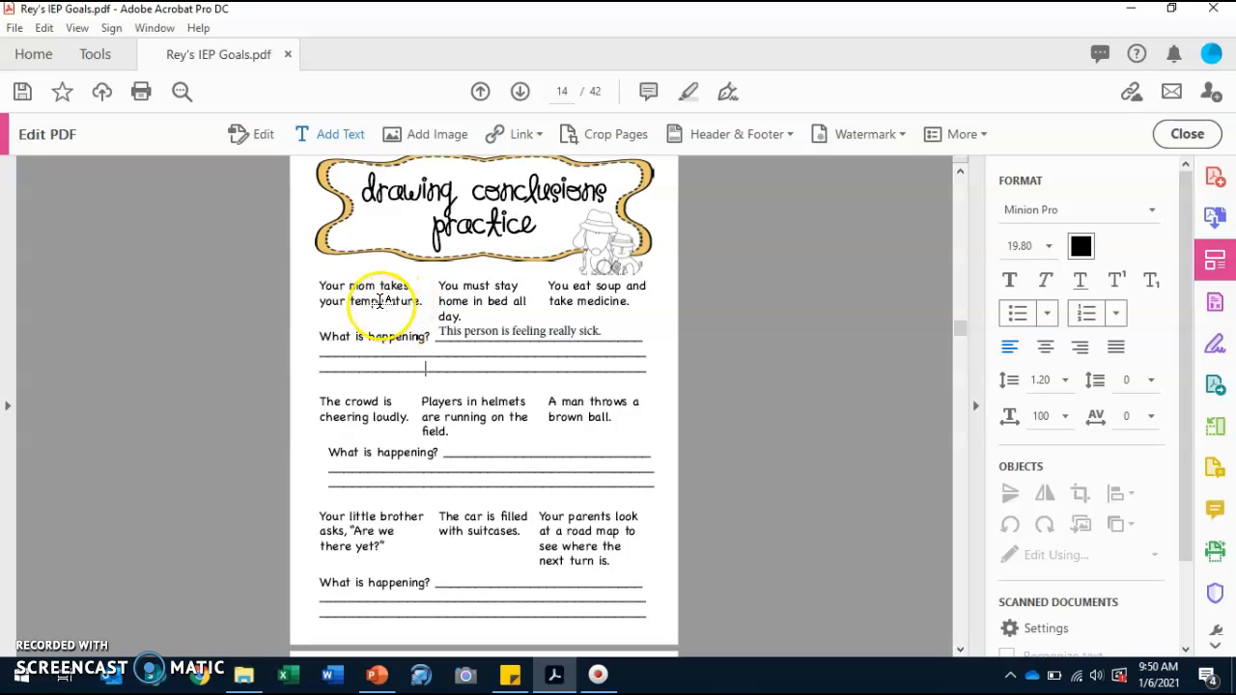
{"action": "mouse_move", "coordinate": [447, 293]}
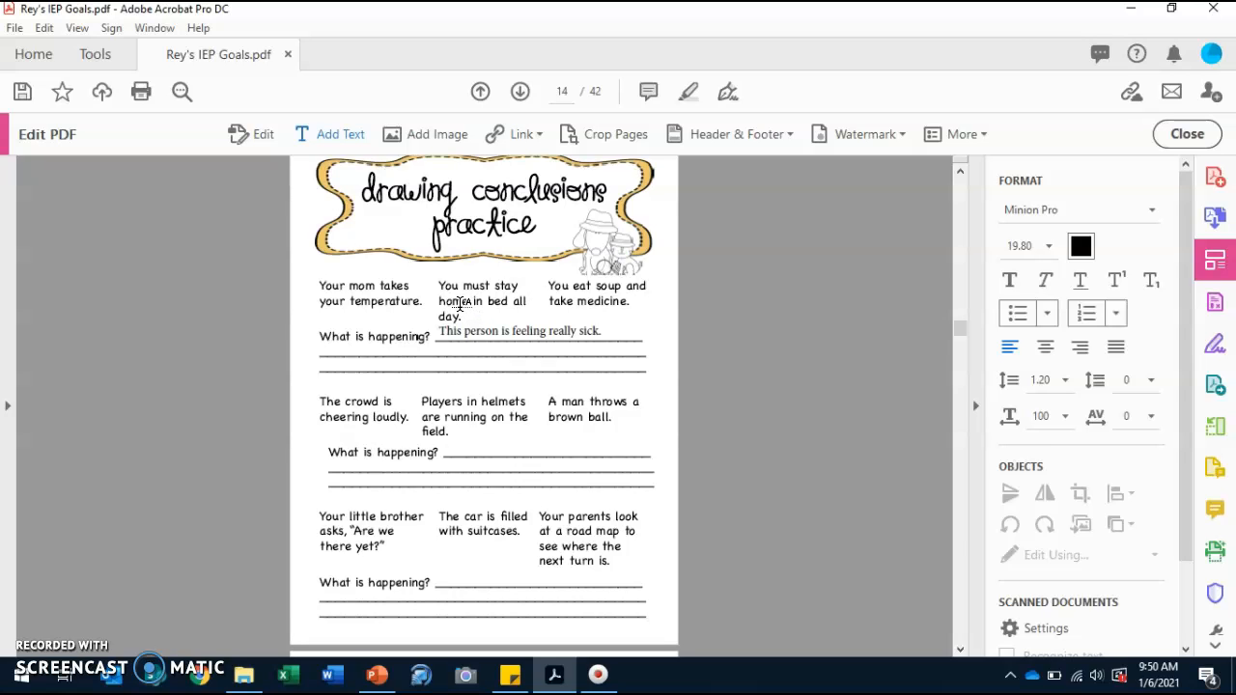
{"action": "left_click", "coordinate": [481, 300]}
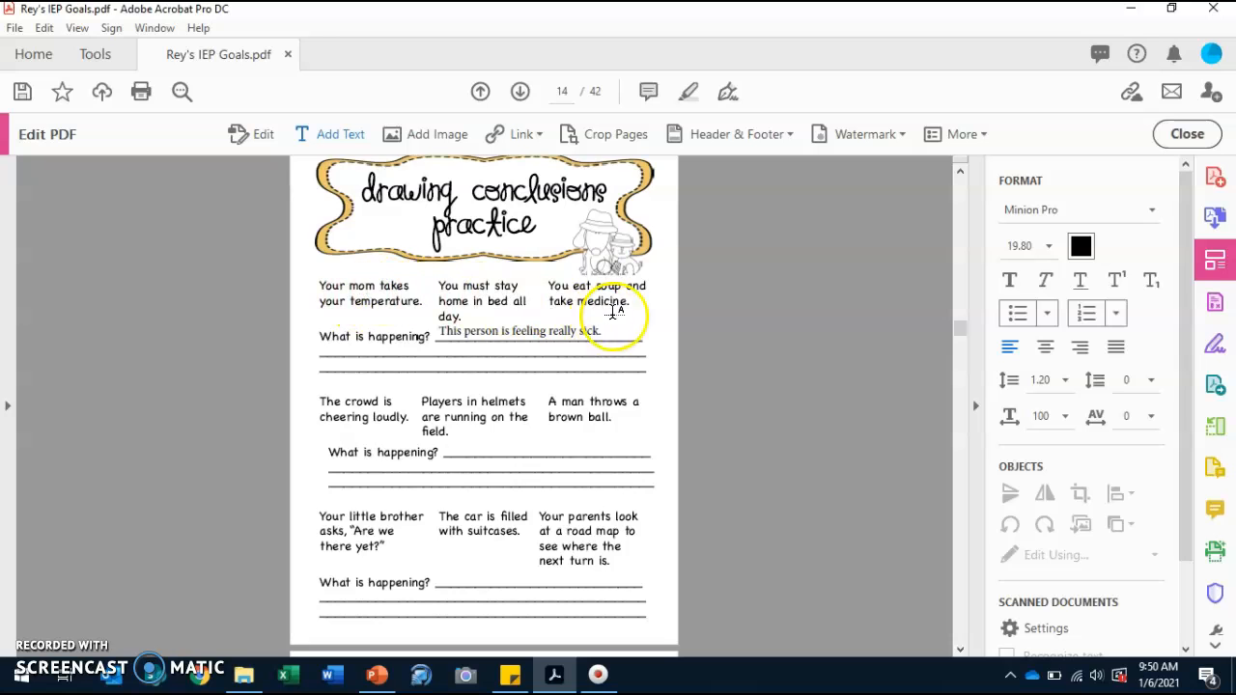
{"action": "left_click", "coordinate": [425, 368]}
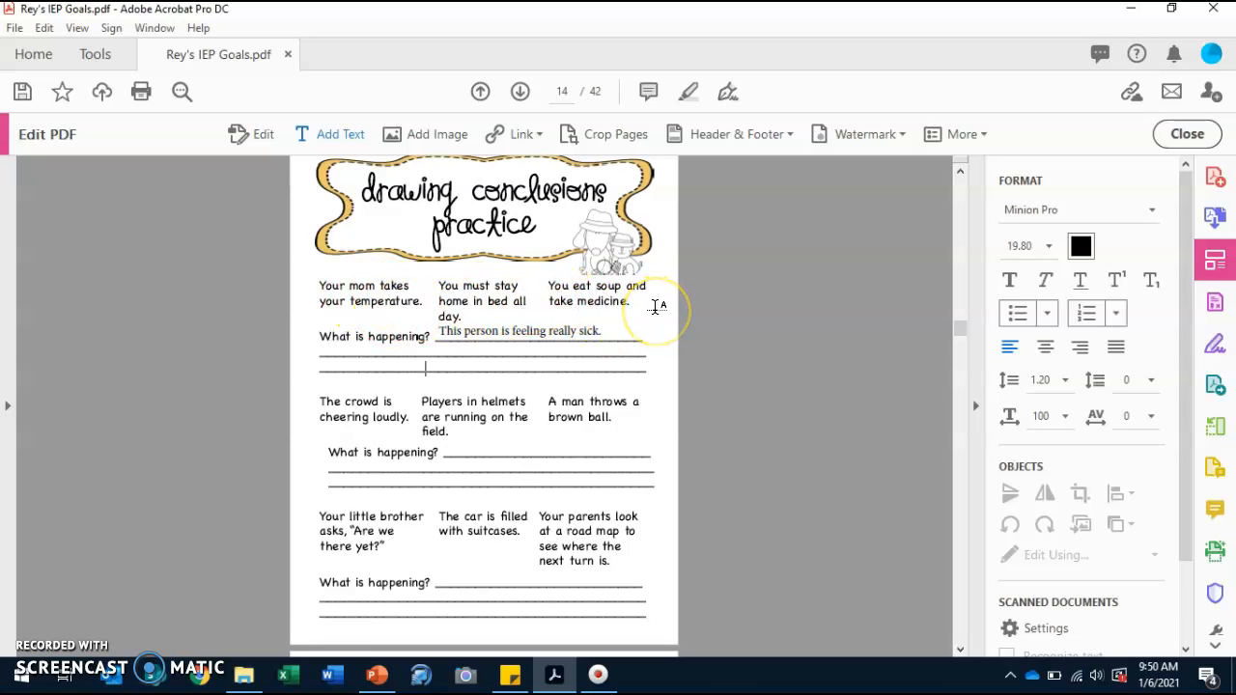
{"action": "mouse_move", "coordinate": [657, 307]}
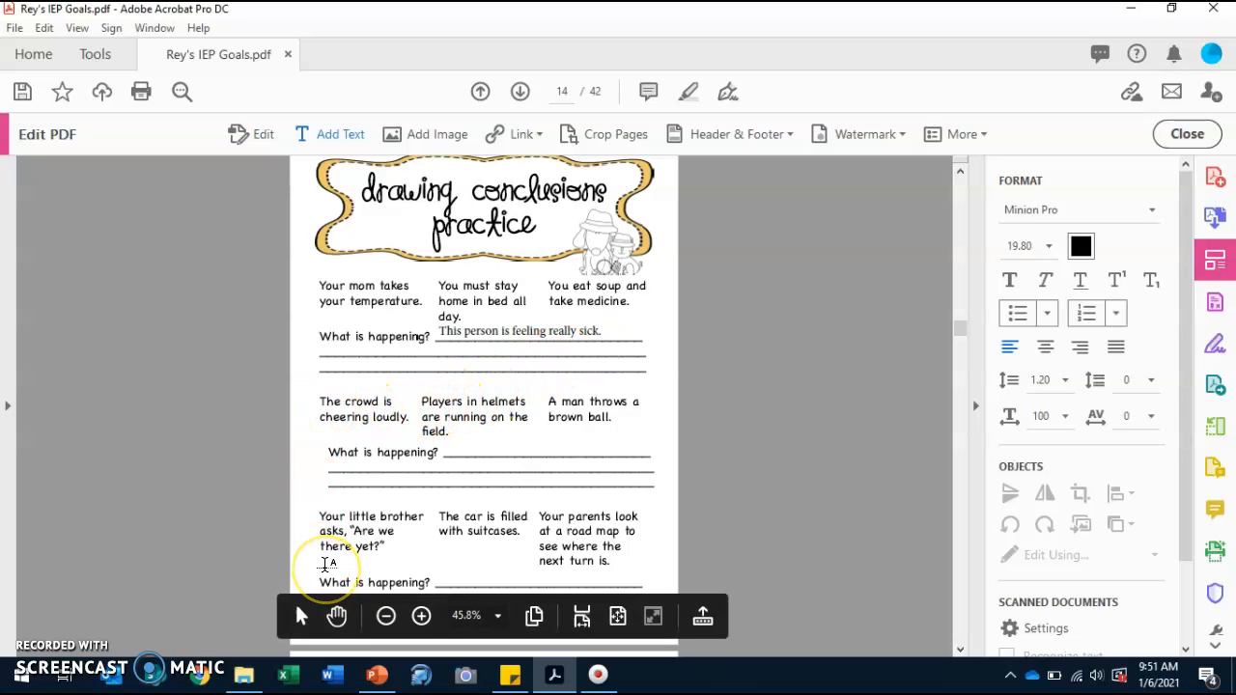
{"action": "left_click", "coordinate": [425, 367]}
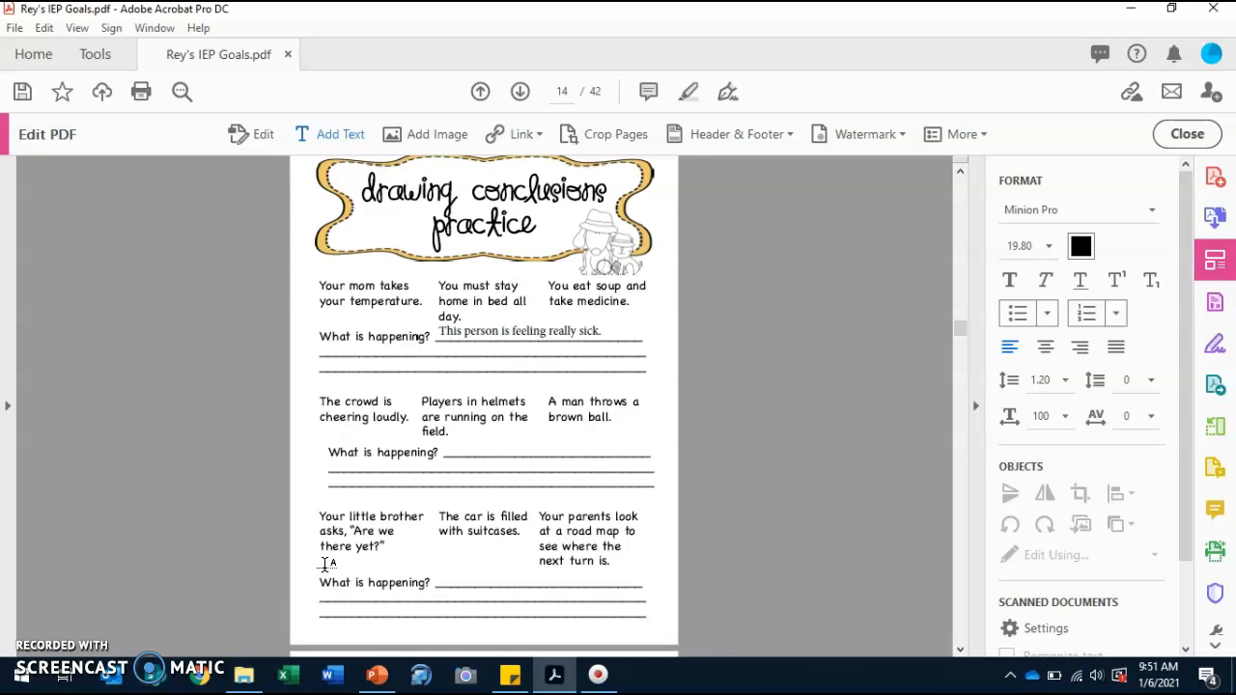
{"action": "left_click", "coordinate": [423, 368]}
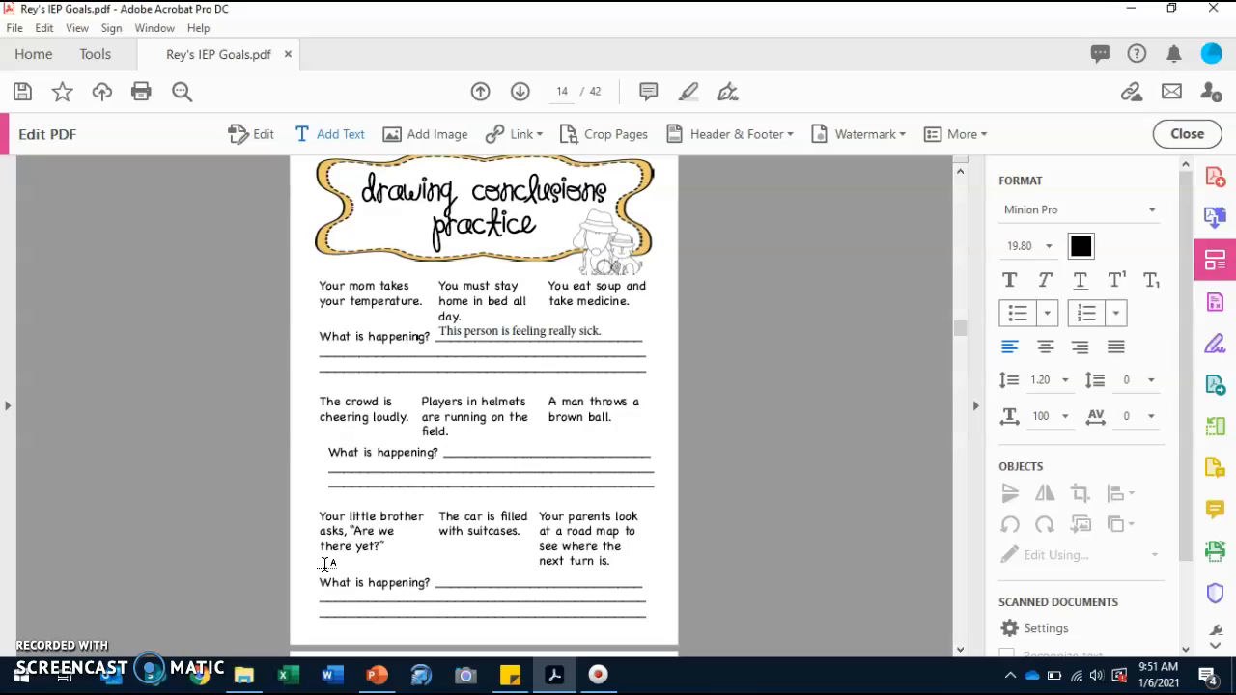
{"action": "left_click", "coordinate": [423, 367]}
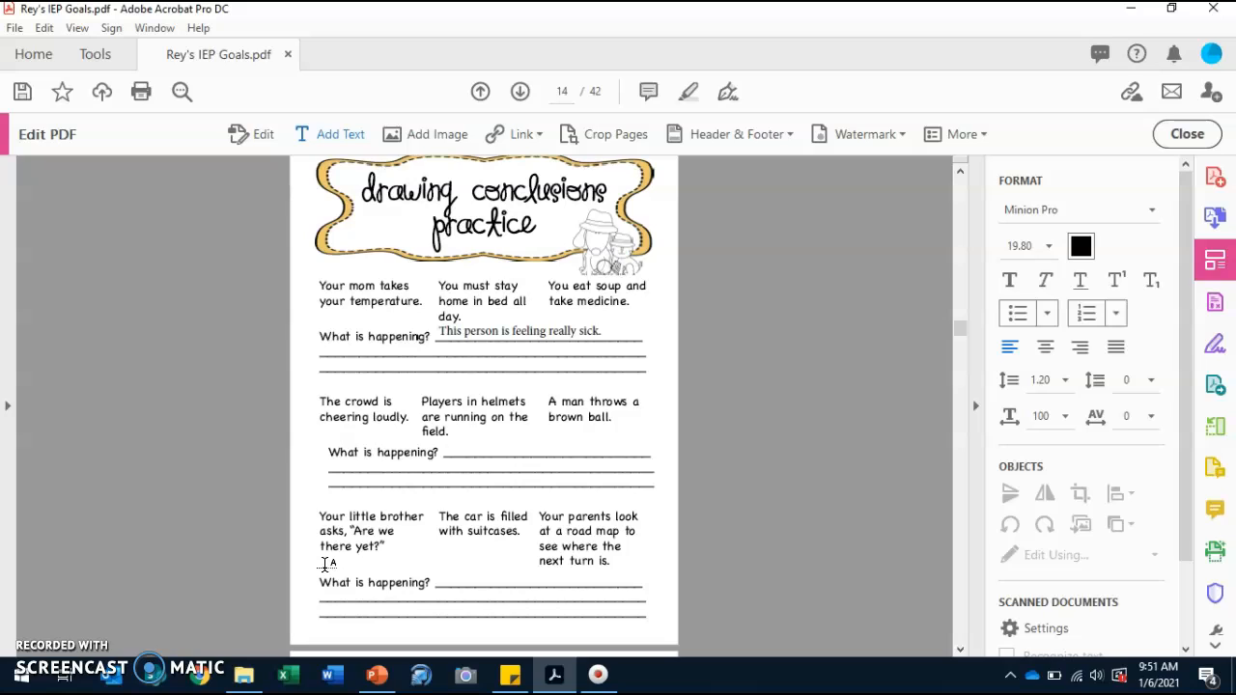
{"action": "left_click", "coordinate": [425, 369]}
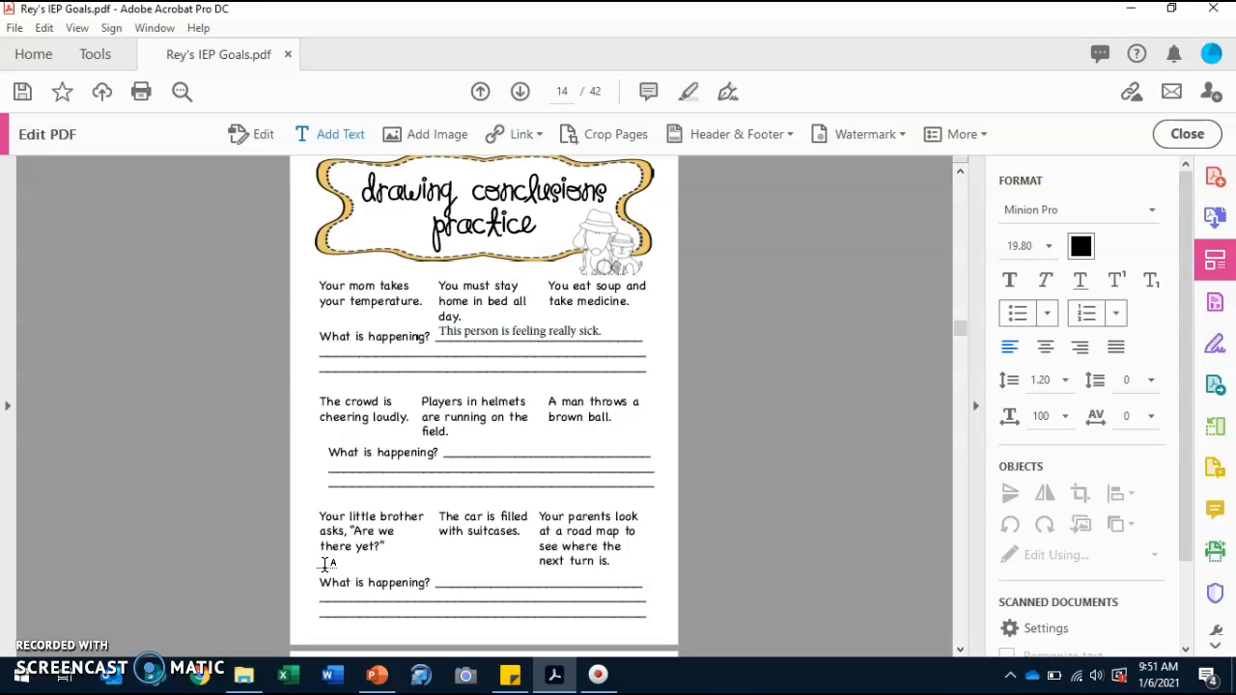
{"action": "left_click", "coordinate": [425, 369]}
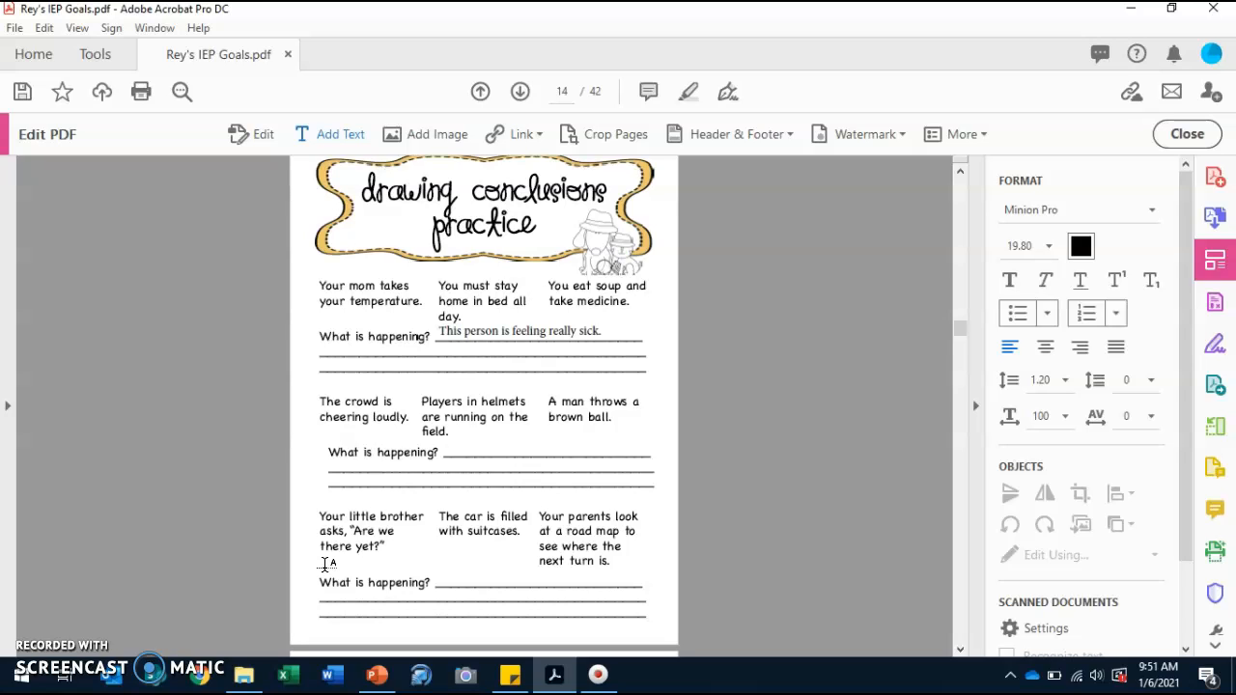
{"action": "left_click", "coordinate": [425, 368]}
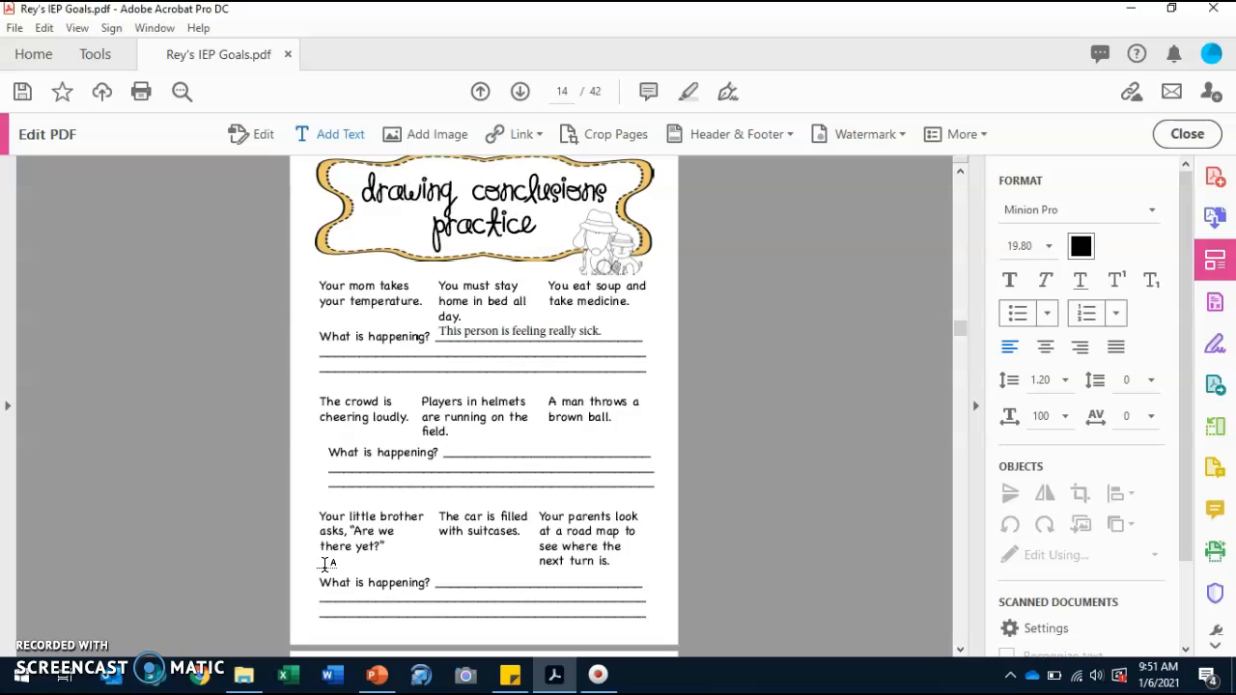
{"action": "left_click", "coordinate": [425, 367]}
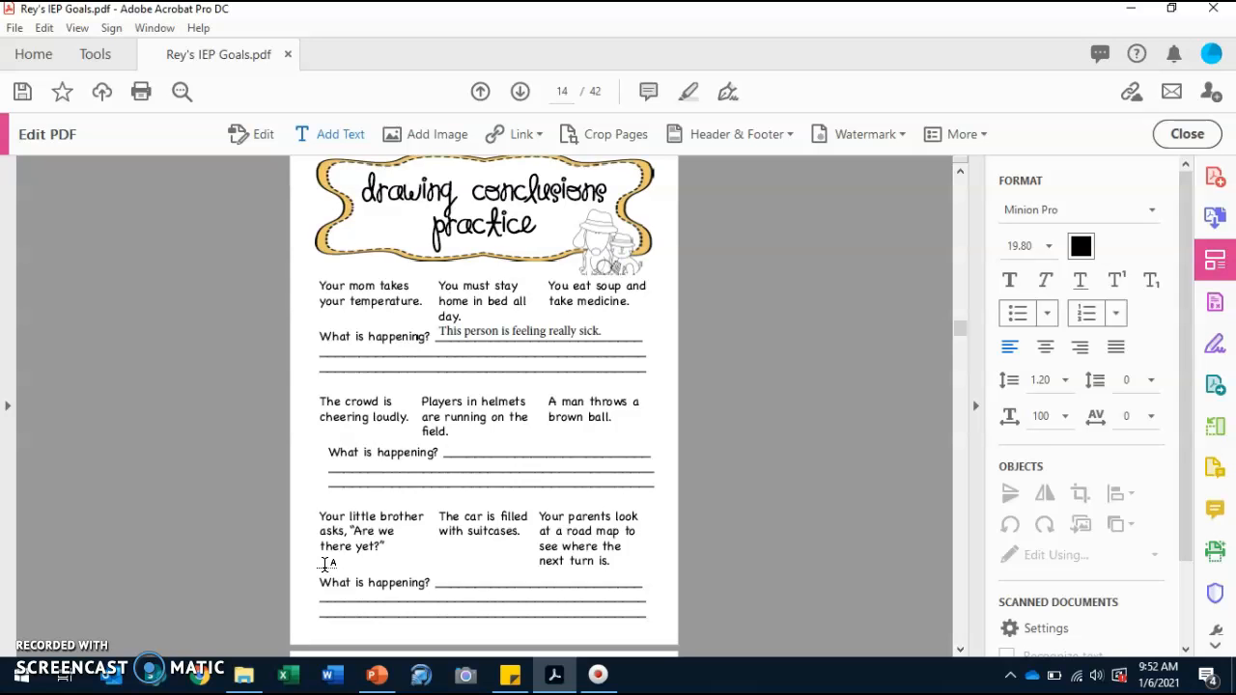
{"action": "mouse_move", "coordinate": [66, 551]}
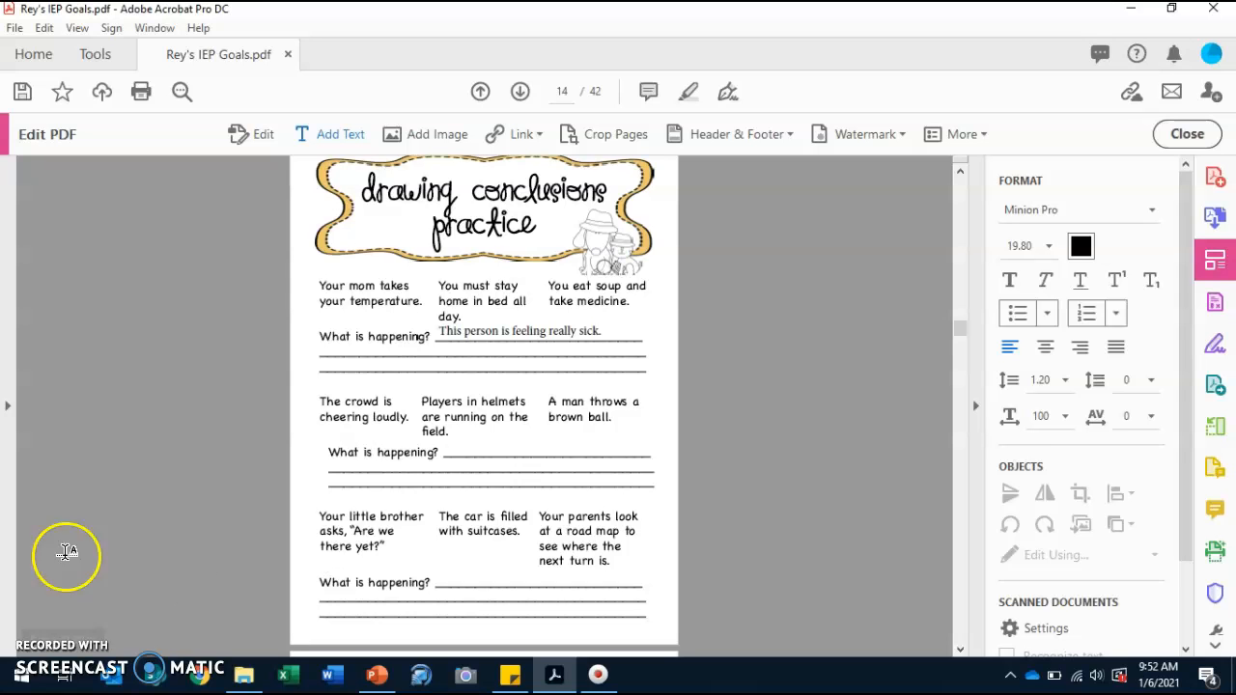